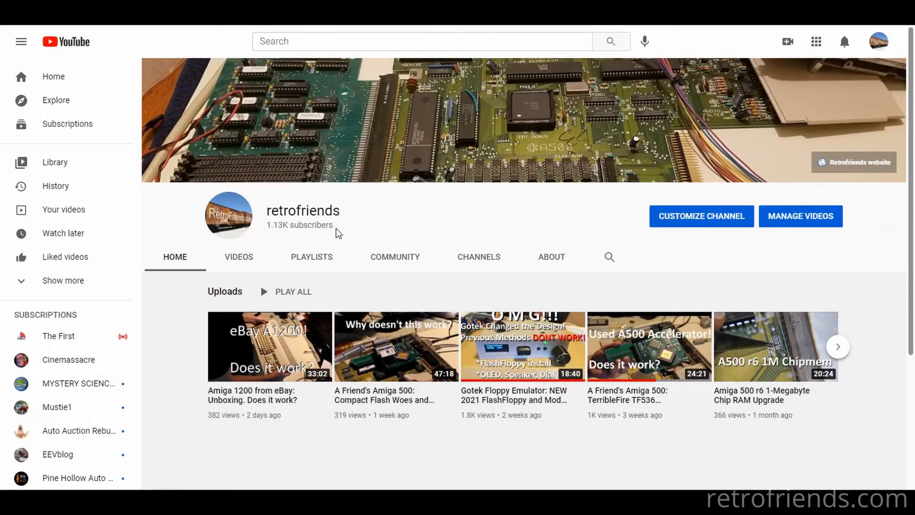
Show the retrofriends channel's Videos grid and browse through its uploads.
{"action": "left_click", "coordinate": [238, 257]}
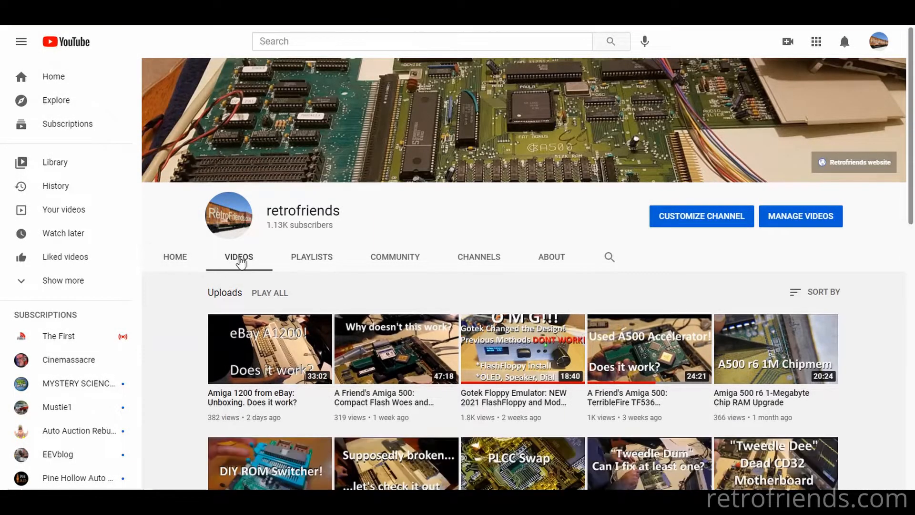
{"action": "scroll", "scroll_direction": "down", "scroll_amount": 3}
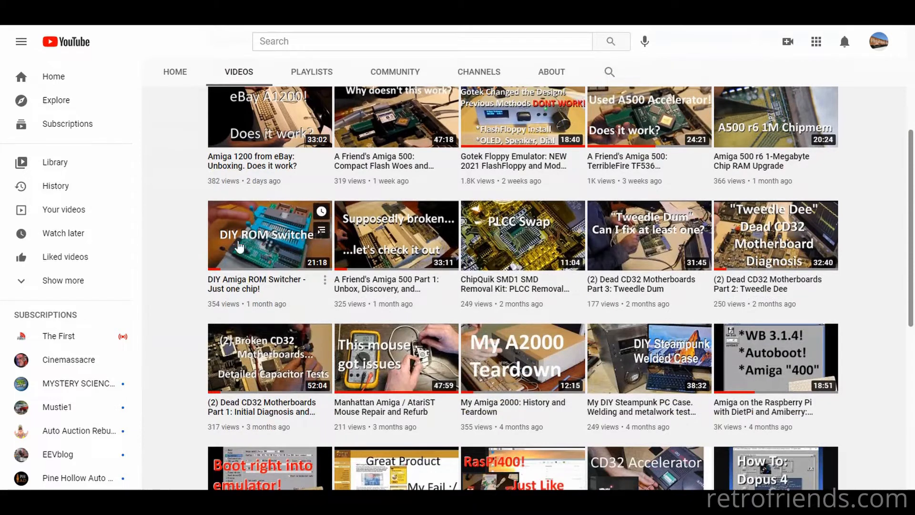
{"action": "mouse_move", "coordinate": [269, 235]}
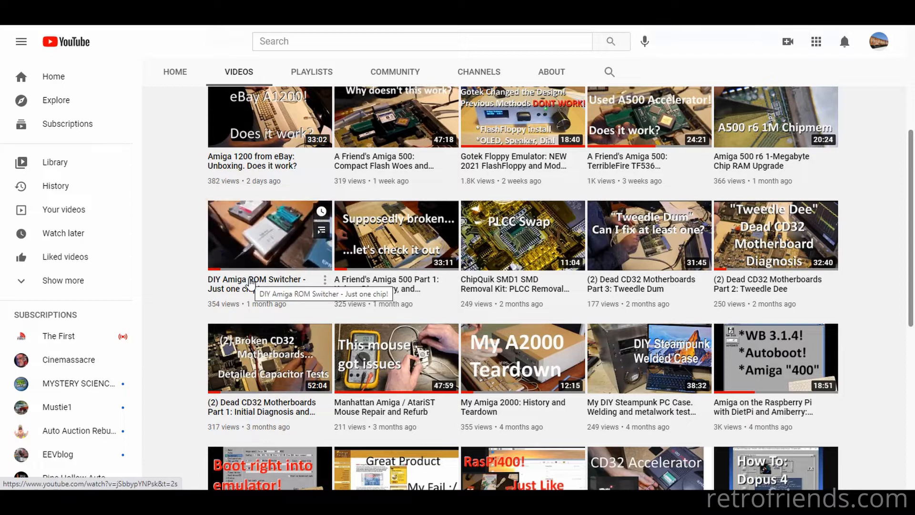
{"action": "mouse_move", "coordinate": [176, 276]}
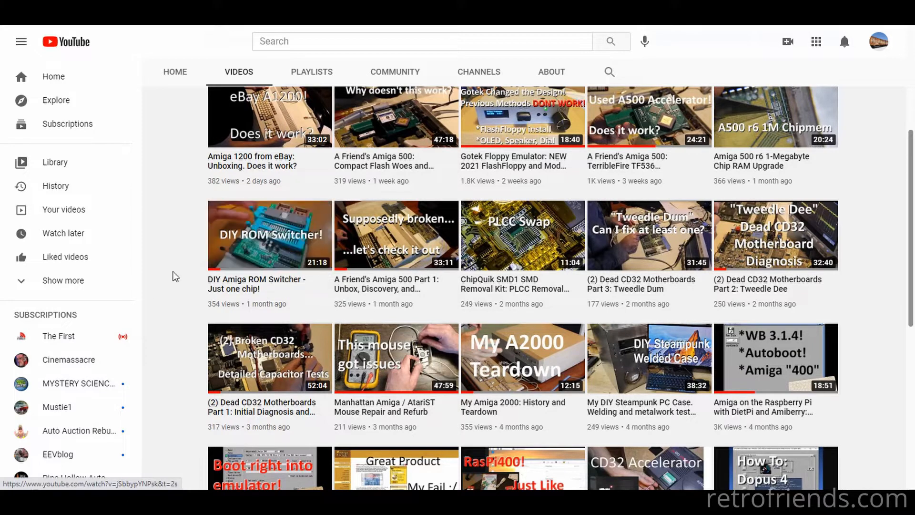
{"action": "scroll", "scroll_direction": "up", "scroll_amount": 3}
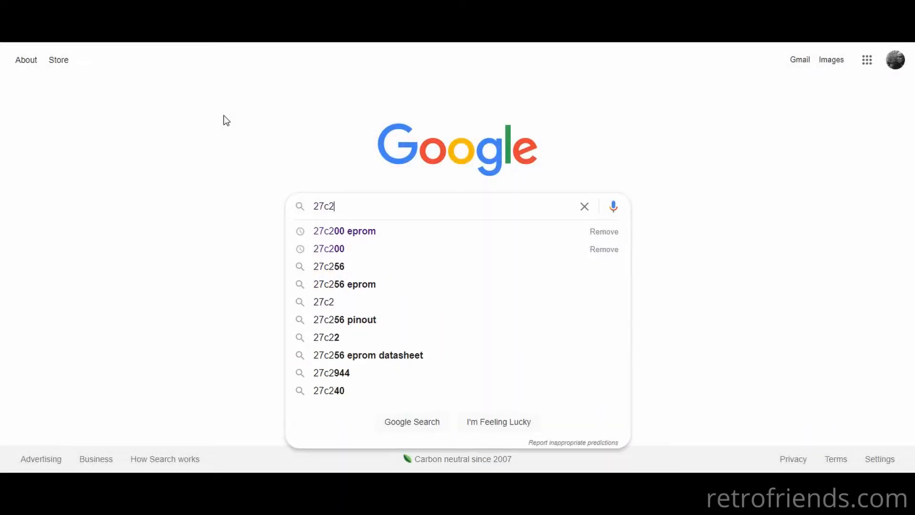
Search Google for '27c200 eprom' and browse down the results.
{"action": "left_click", "coordinate": [344, 231]}
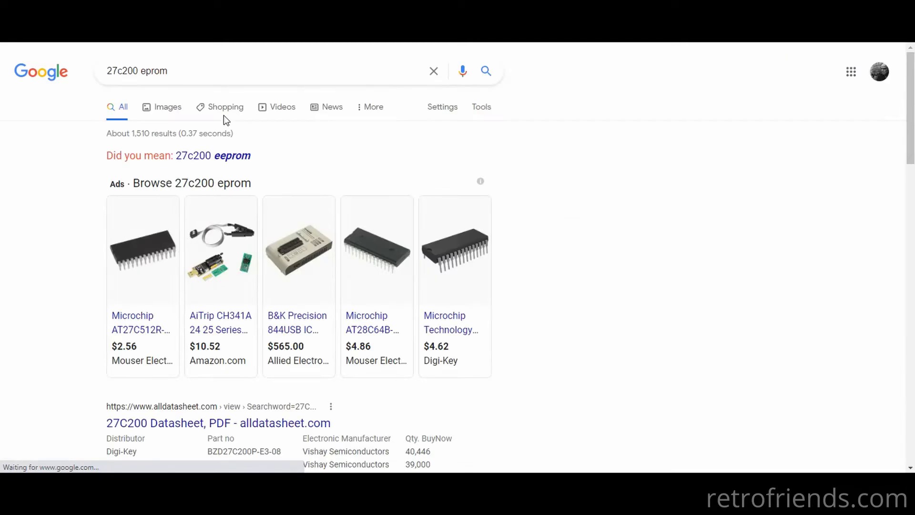
{"action": "scroll", "scroll_direction": "down", "scroll_amount": 3}
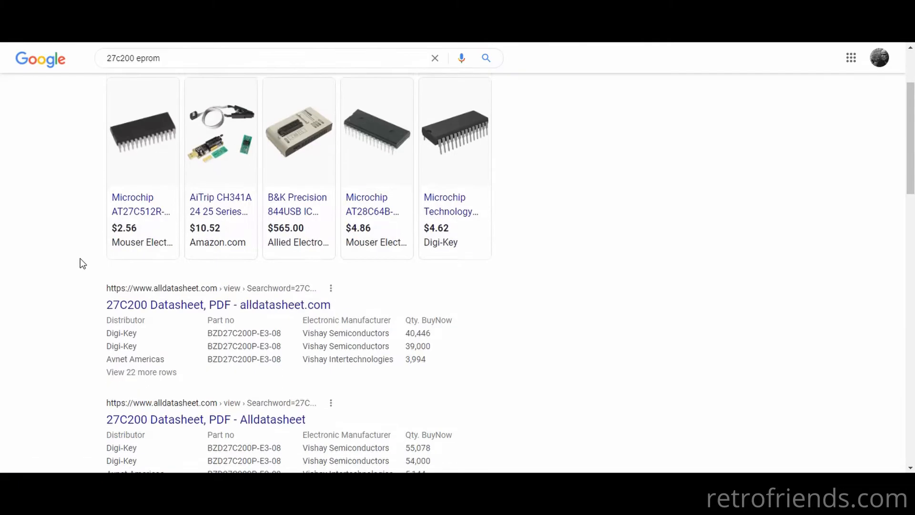
{"action": "scroll", "scroll_direction": "down", "scroll_amount": 3}
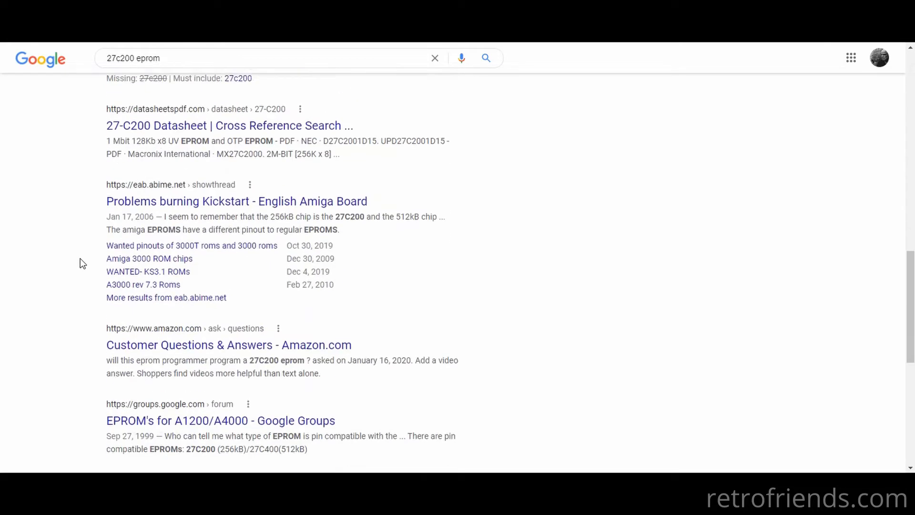
{"action": "scroll", "scroll_direction": "down", "scroll_amount": 3}
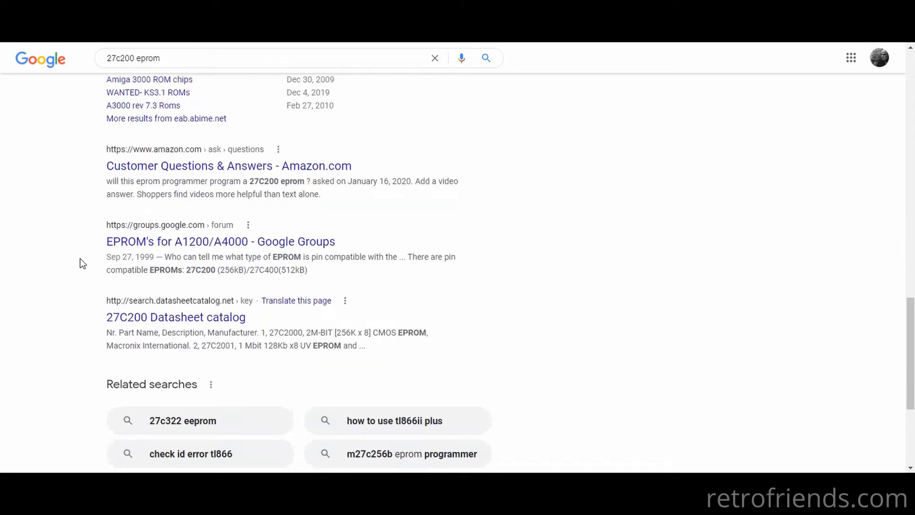
{"action": "scroll", "scroll_direction": "up", "scroll_amount": 3}
{"action": "type", "text": "4"}
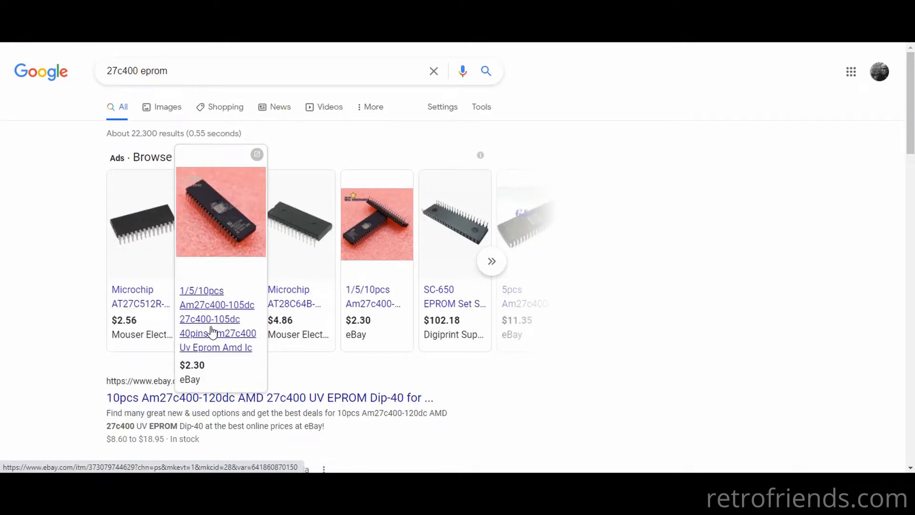
{"action": "scroll", "scroll_direction": "down", "scroll_amount": 3}
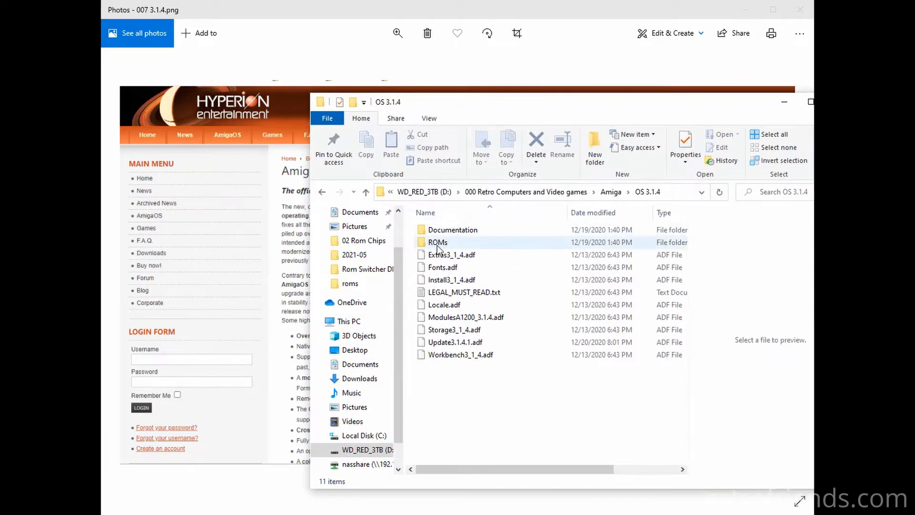
Go into ROMs\to_burn where the kick.a1200 hi and lo bin files sit.
{"action": "double_click", "coordinate": [438, 242]}
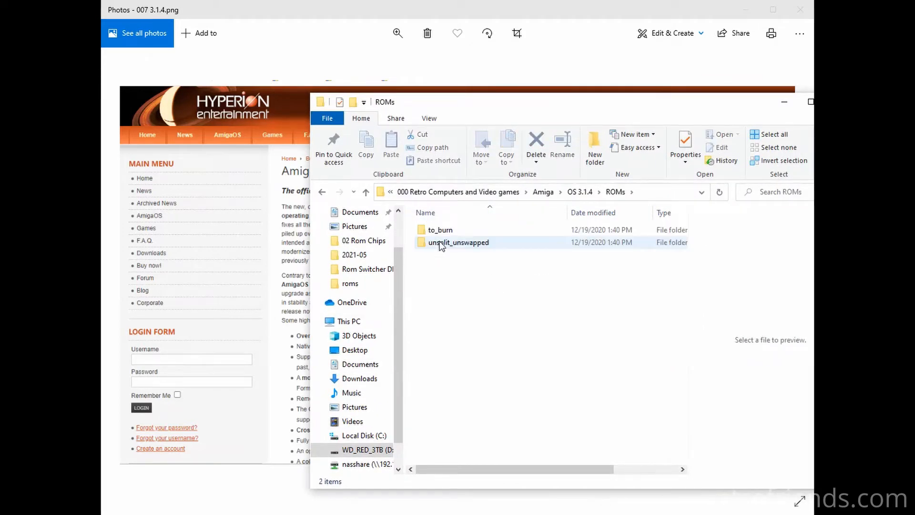
{"action": "left_click", "coordinate": [439, 229]}
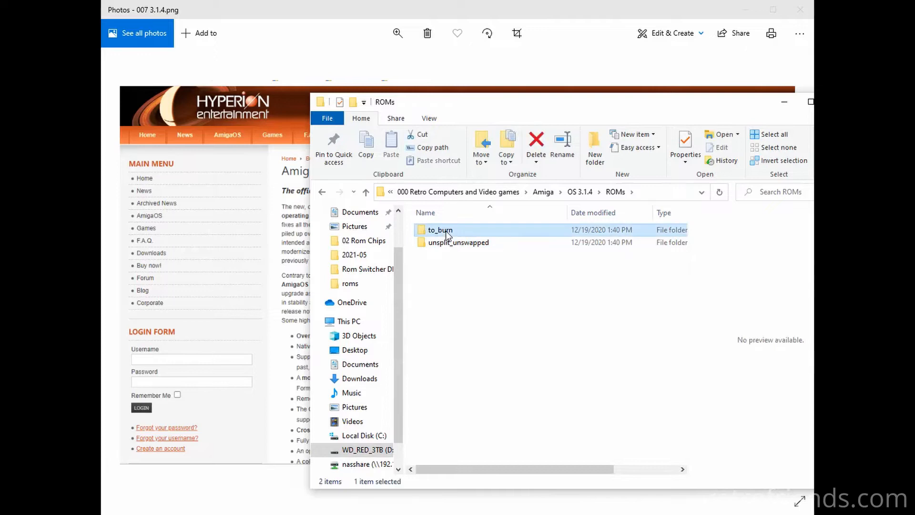
{"action": "double_click", "coordinate": [439, 230]}
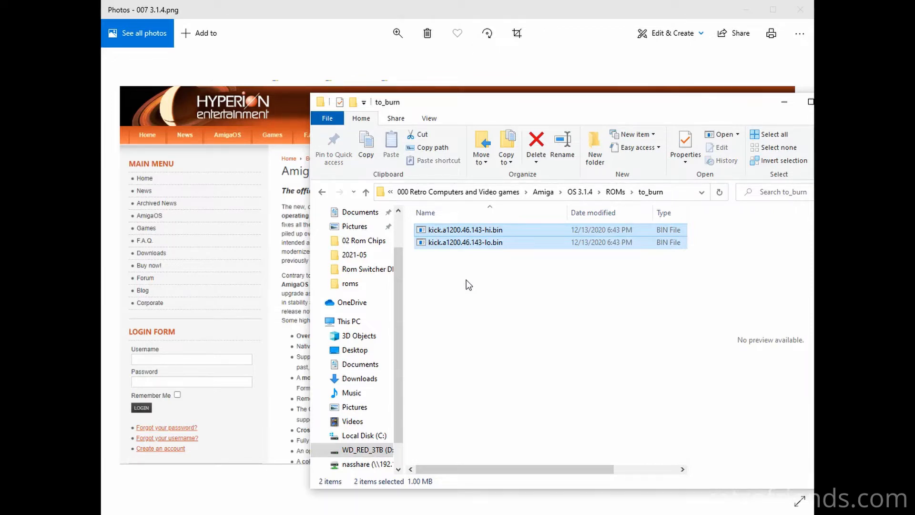
{"action": "mouse_move", "coordinate": [470, 297]}
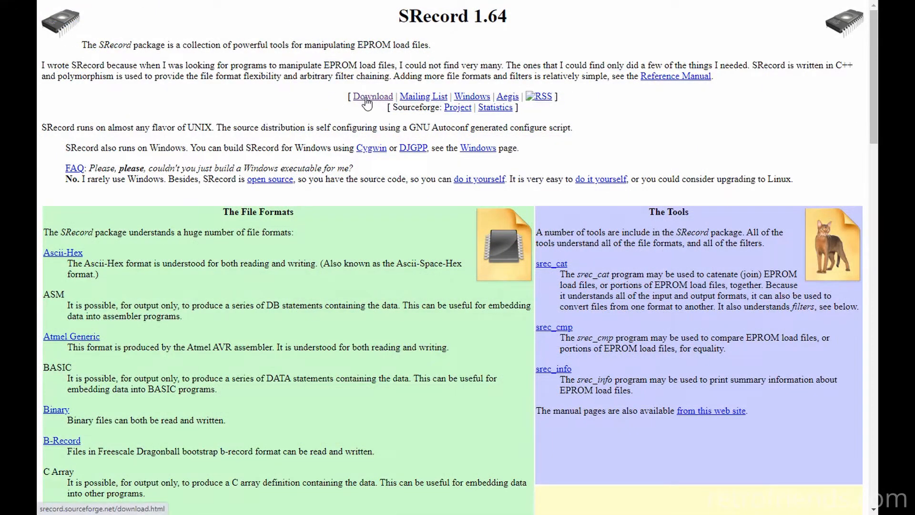
Download srecord-1.63-win32.zip for Windows from the SRecord page via SourceForge.
{"action": "left_click", "coordinate": [372, 96]}
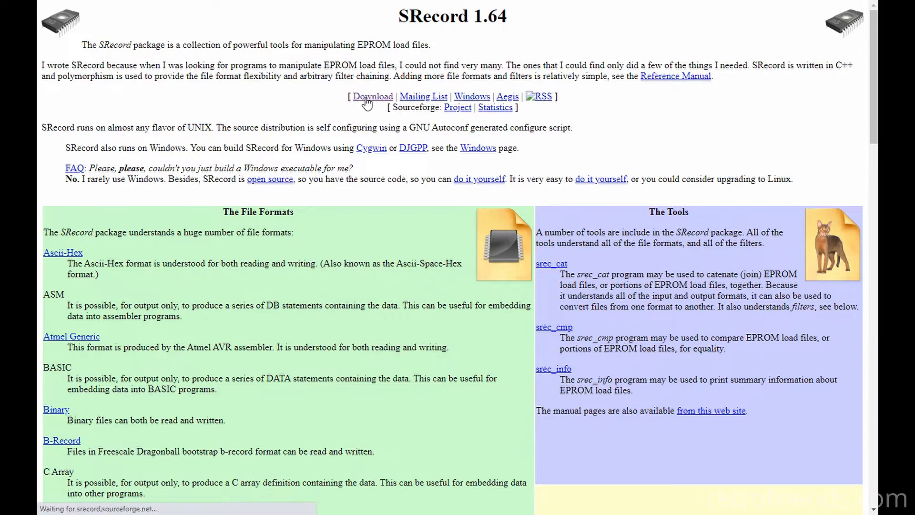
{"action": "left_click", "coordinate": [373, 96]}
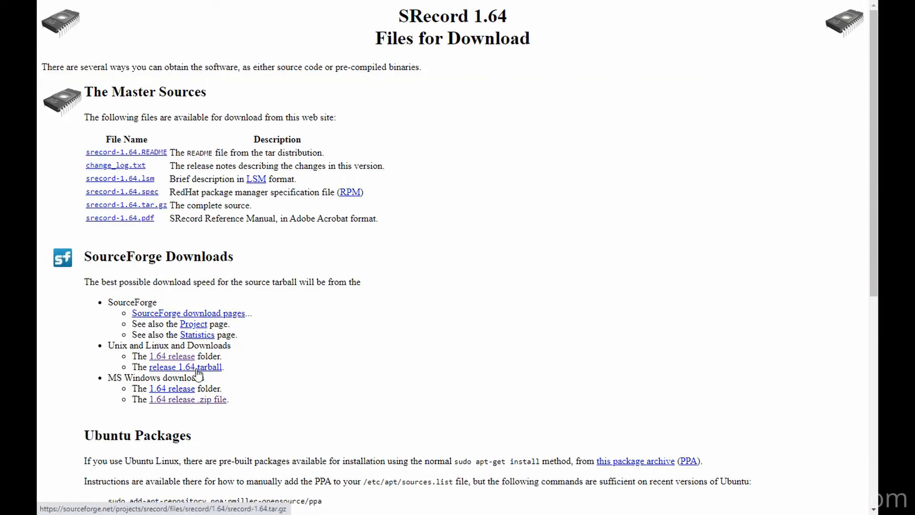
{"action": "left_click", "coordinate": [188, 400]}
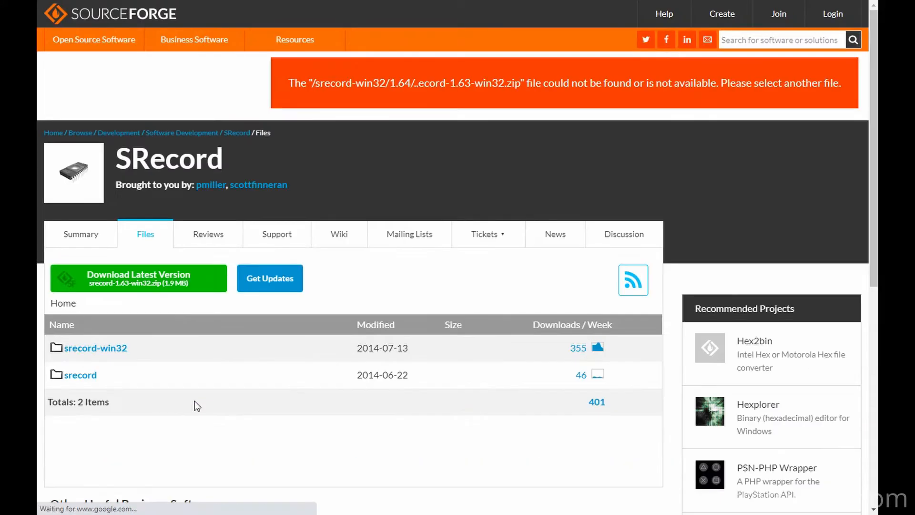
{"action": "left_click", "coordinate": [138, 278]}
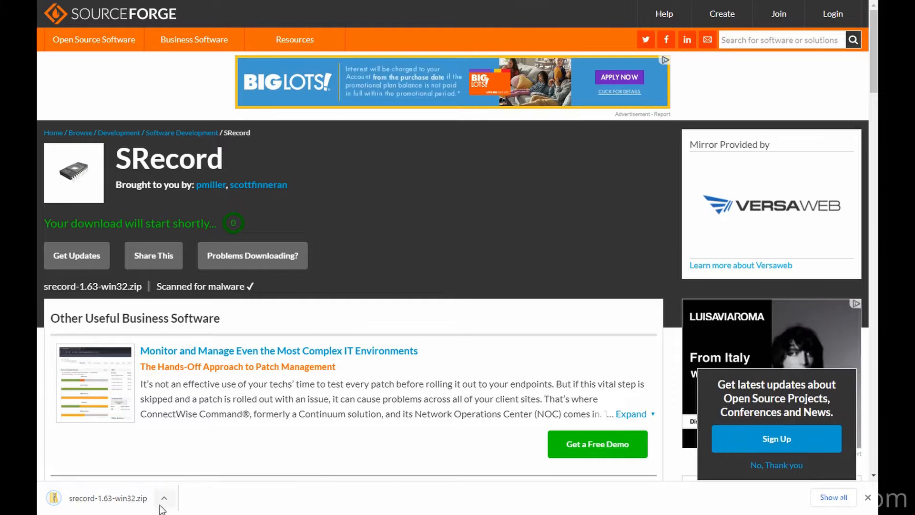
{"action": "left_click", "coordinate": [164, 498]}
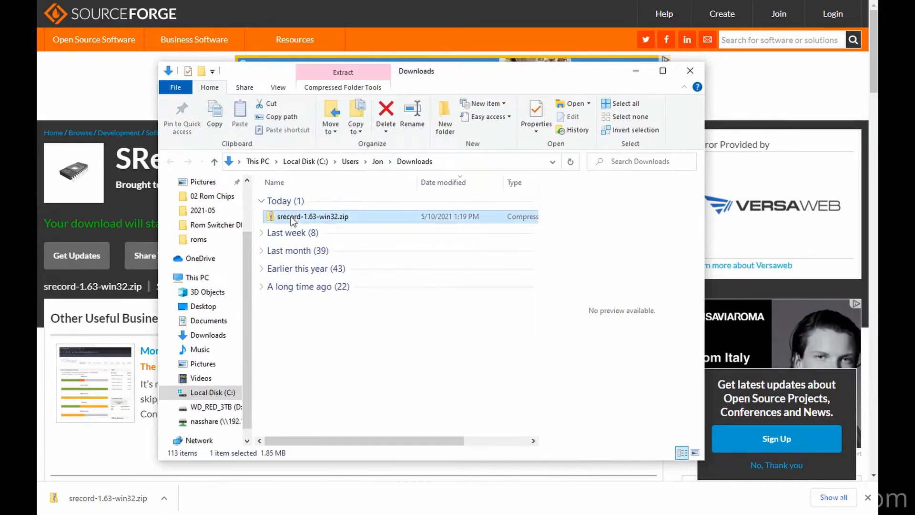
Copy srec_cat.exe out of the downloaded SRecord zip onto the desktop.
{"action": "double_click", "coordinate": [312, 216]}
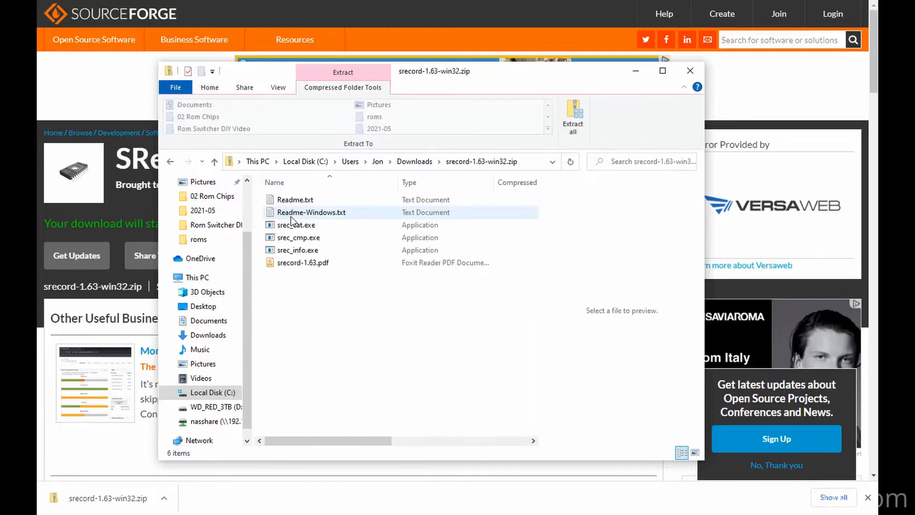
{"action": "left_click", "coordinate": [295, 225]}
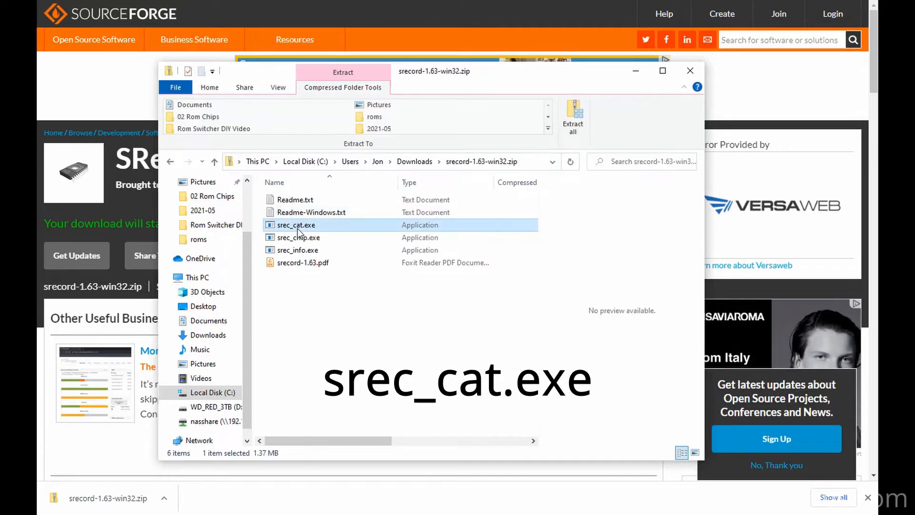
{"action": "right_click", "coordinate": [295, 225]}
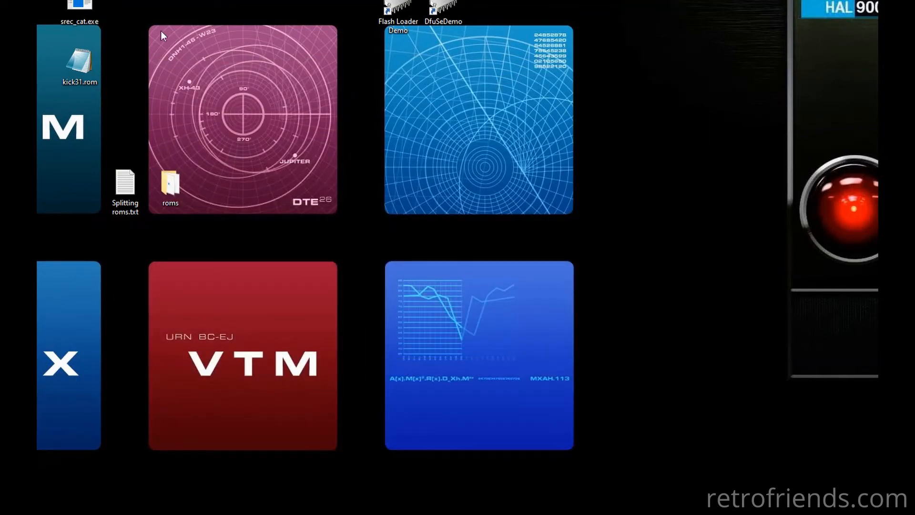
{"action": "left_click_drag", "start_coordinate": [80, 6], "coordinate": [353, 231]}
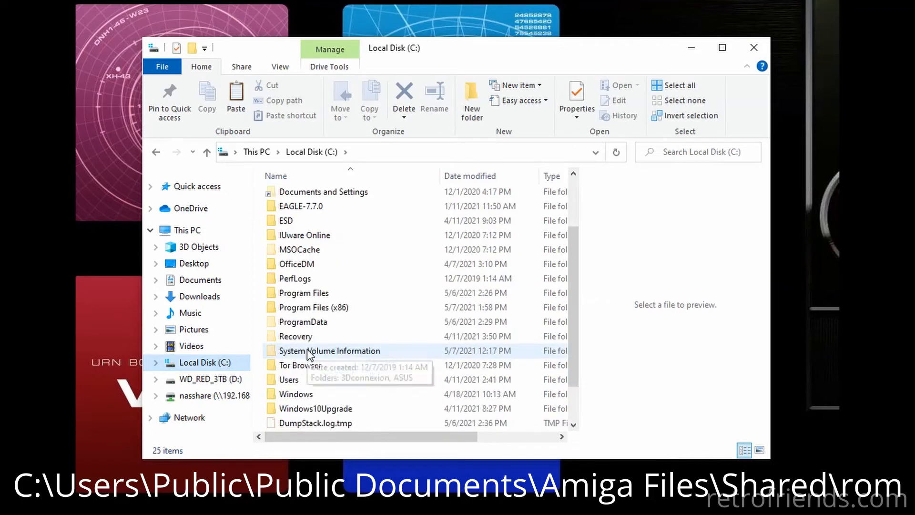
Browse into Users\Public\Public Documents\Amiga Files\Shared\rom.
{"action": "double_click", "coordinate": [288, 379]}
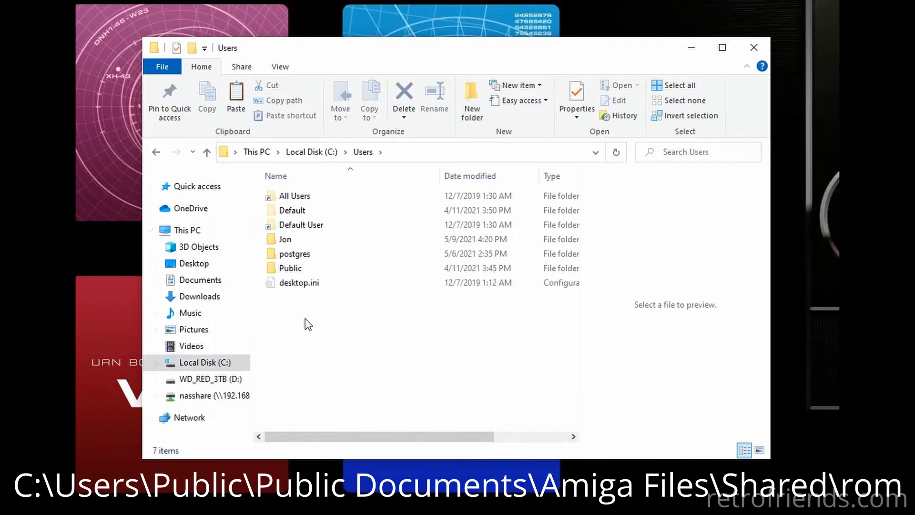
{"action": "double_click", "coordinate": [289, 267]}
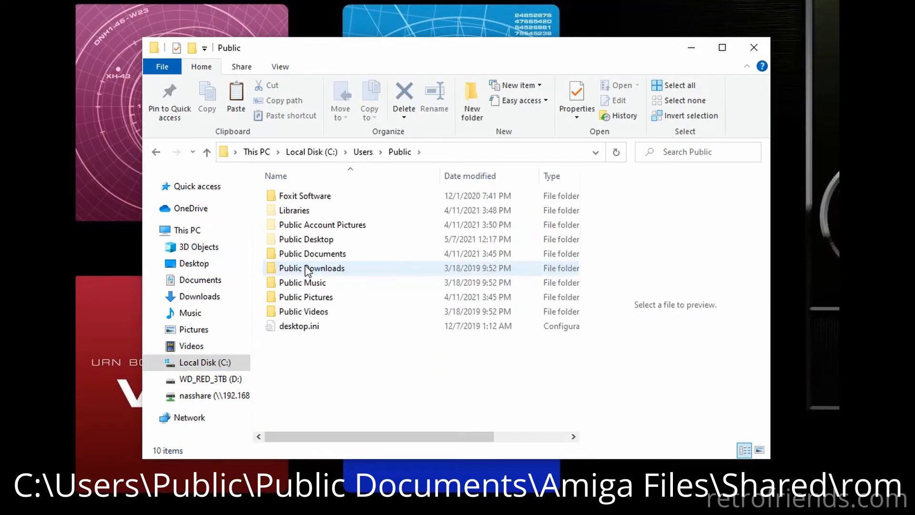
{"action": "double_click", "coordinate": [312, 253]}
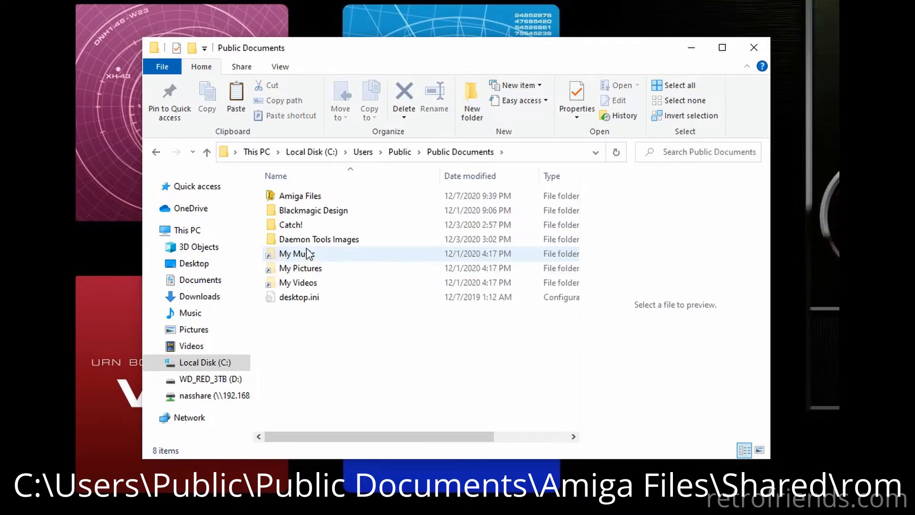
{"action": "double_click", "coordinate": [300, 196]}
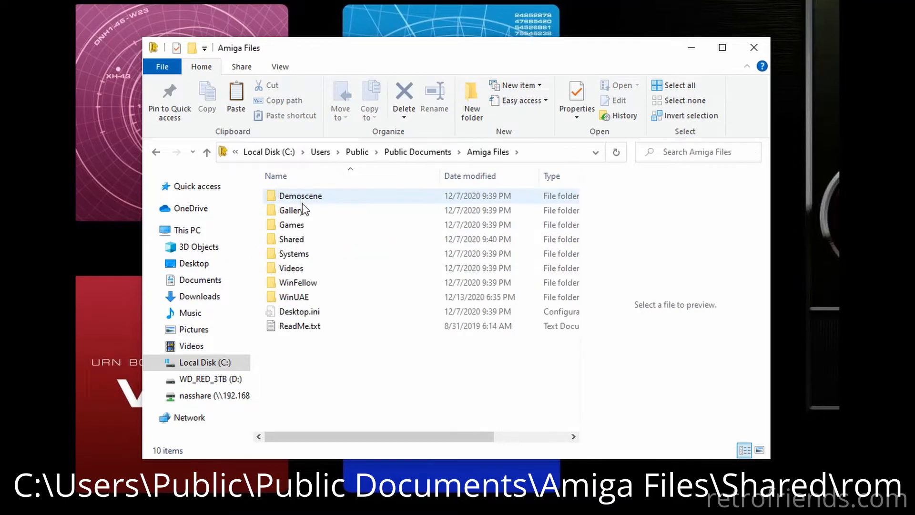
{"action": "double_click", "coordinate": [291, 238]}
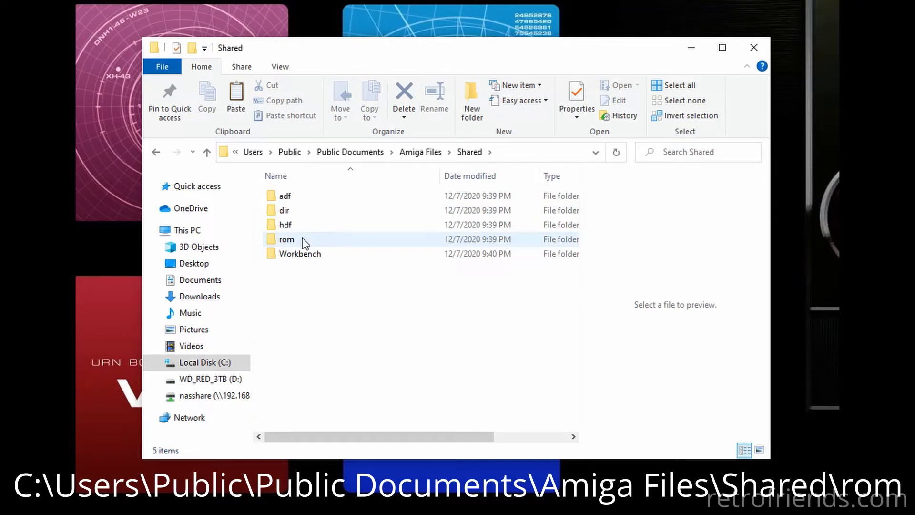
{"action": "double_click", "coordinate": [287, 238]}
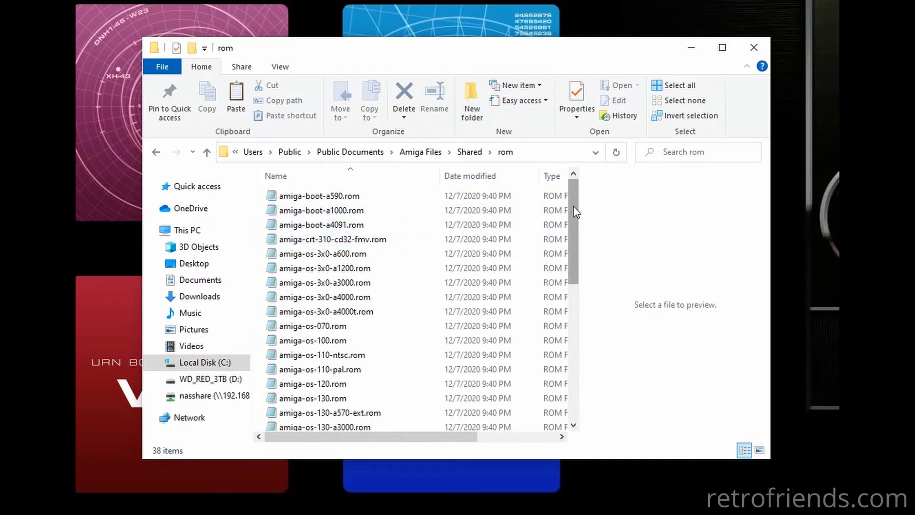
Copy the amiga-os-310-a1200.rom Kickstart file from the rom folder.
{"action": "scroll", "scroll_direction": "down", "scroll_amount": 3}
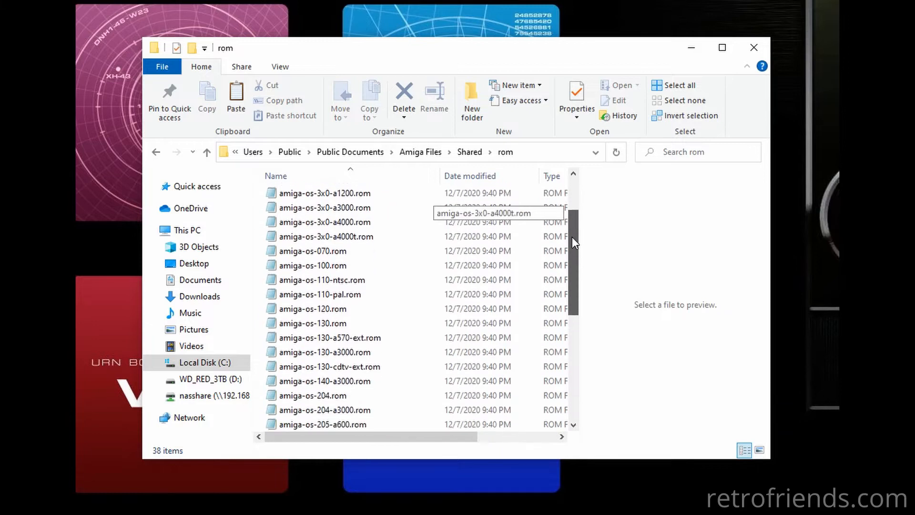
{"action": "scroll", "scroll_direction": "down", "scroll_amount": 3}
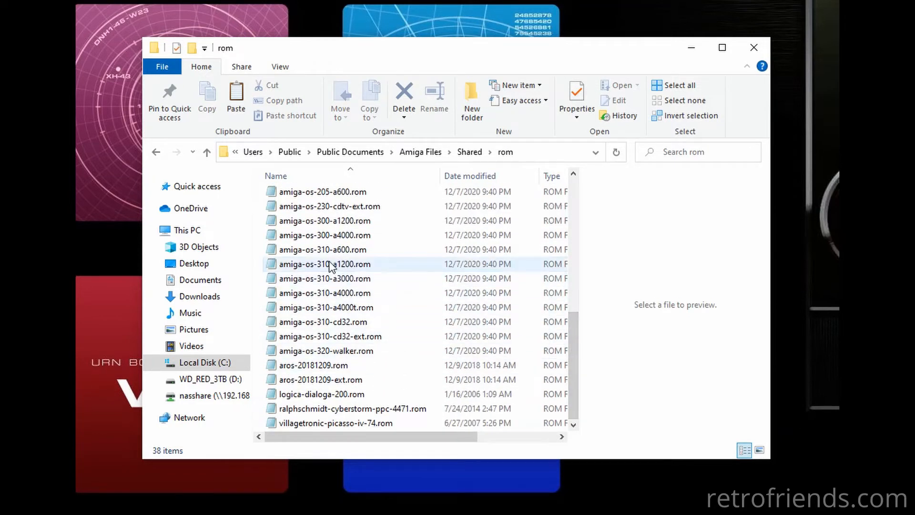
{"action": "left_click", "coordinate": [324, 264]}
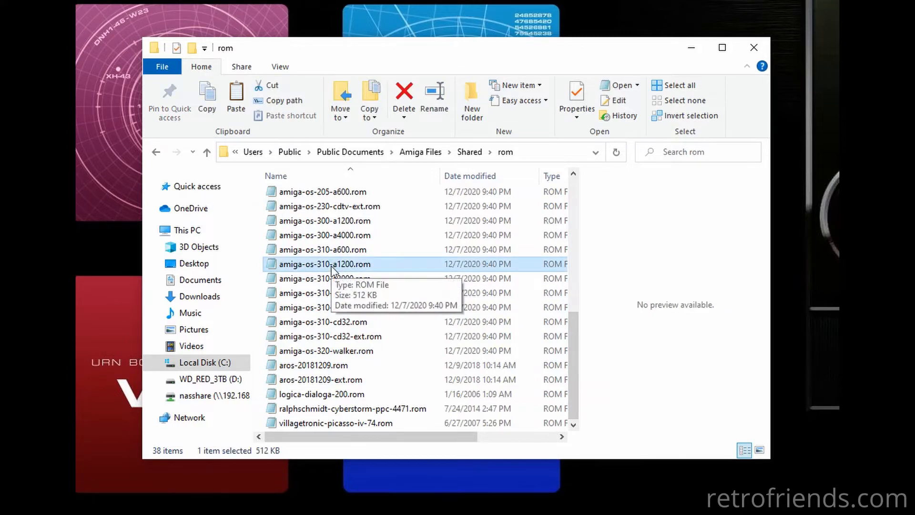
{"action": "right_click", "coordinate": [325, 264]}
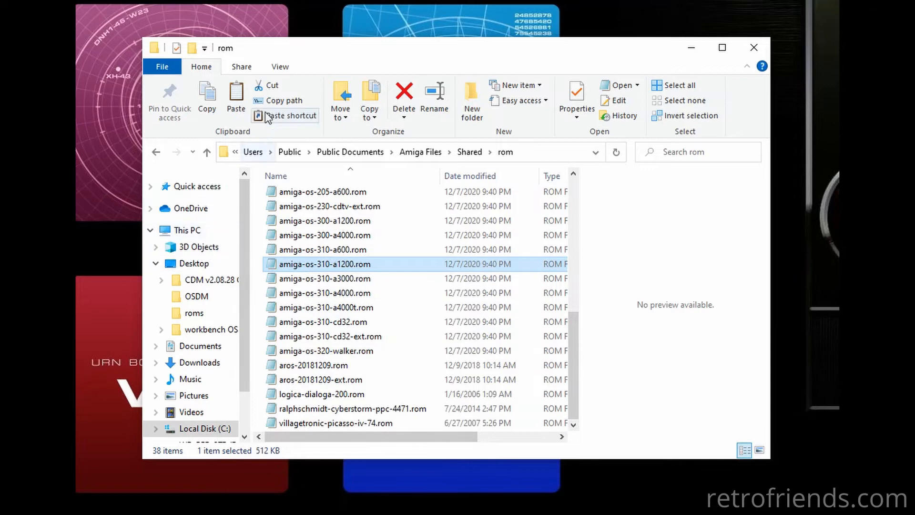
{"action": "left_click", "coordinate": [754, 47]}
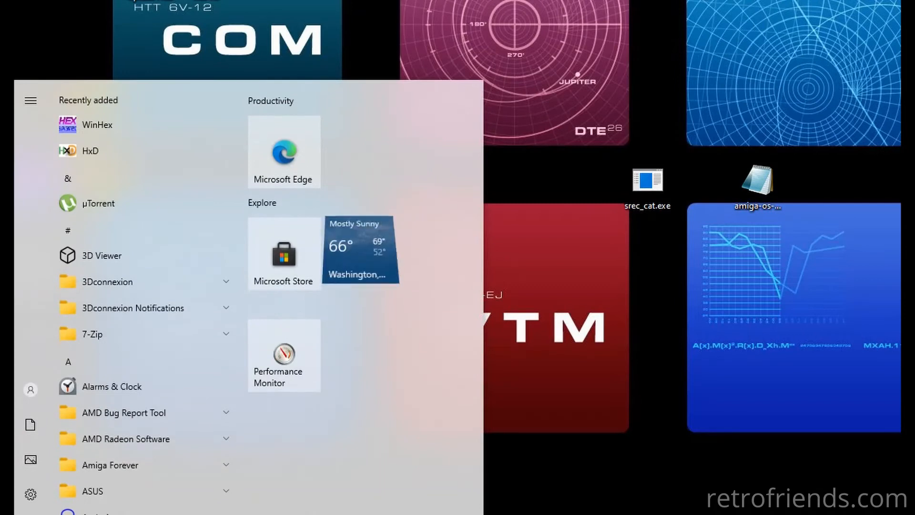
Launch Command Prompt from the Start menu by searching 'command p'.
{"action": "type", "text": "command p"}
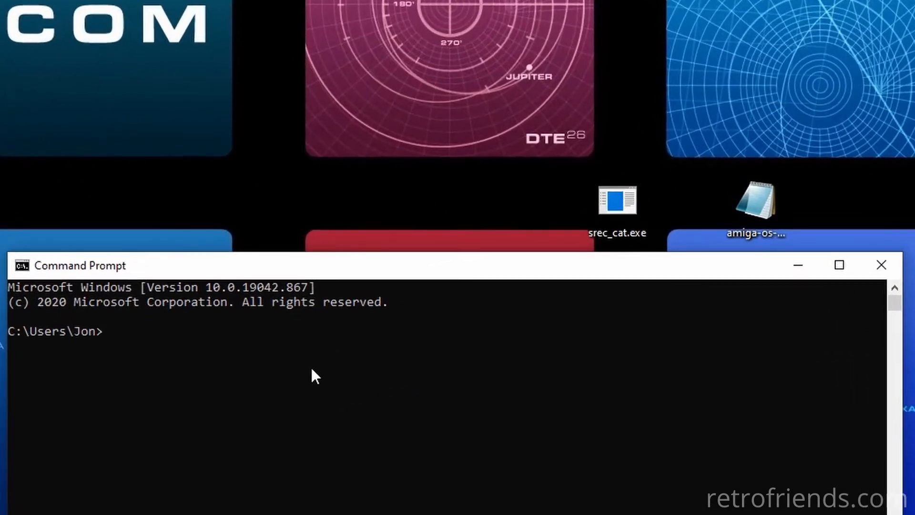
Change the working directory to the Desktop folder with 'cd desktop'.
{"action": "type", "text": "cd desktop"}
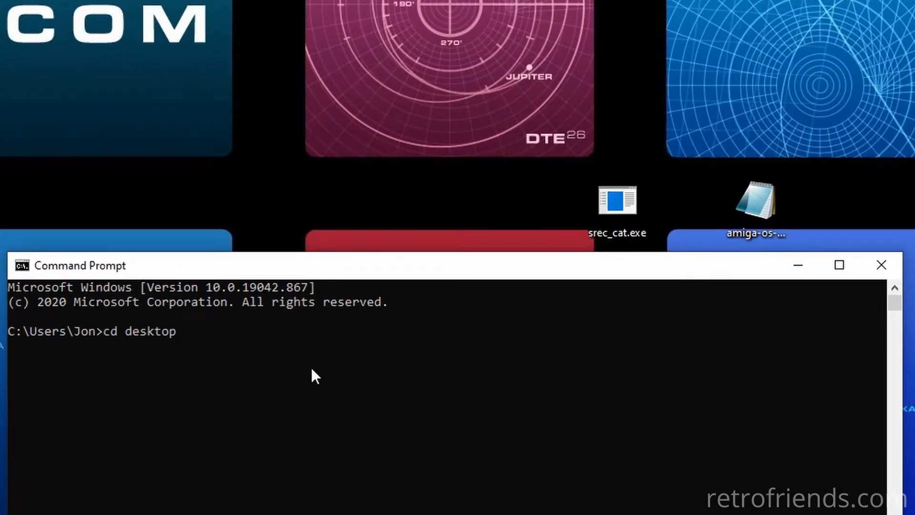
{"action": "key", "text": "Return"}
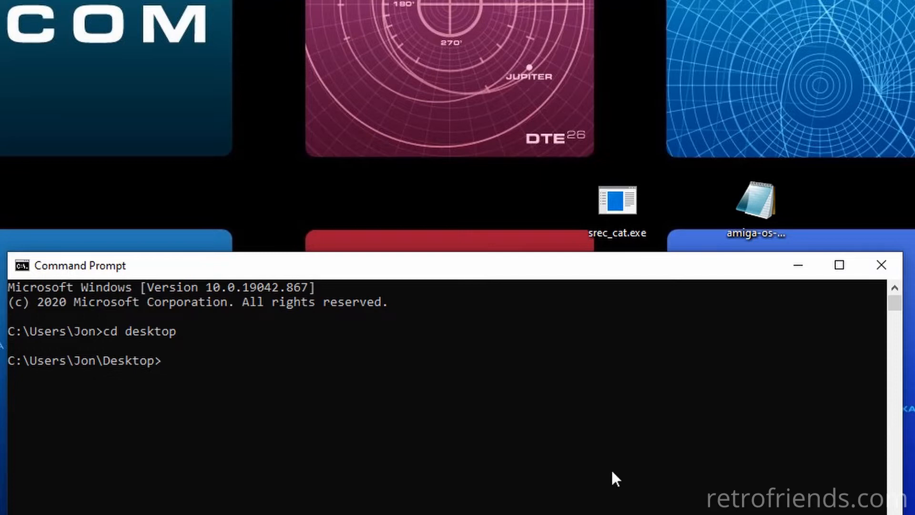
Run srec_cat on amiga-os-310-a1200.rom with -split 4 0 2 to produce a1200a.bin.
{"action": "type", "text": "s"}
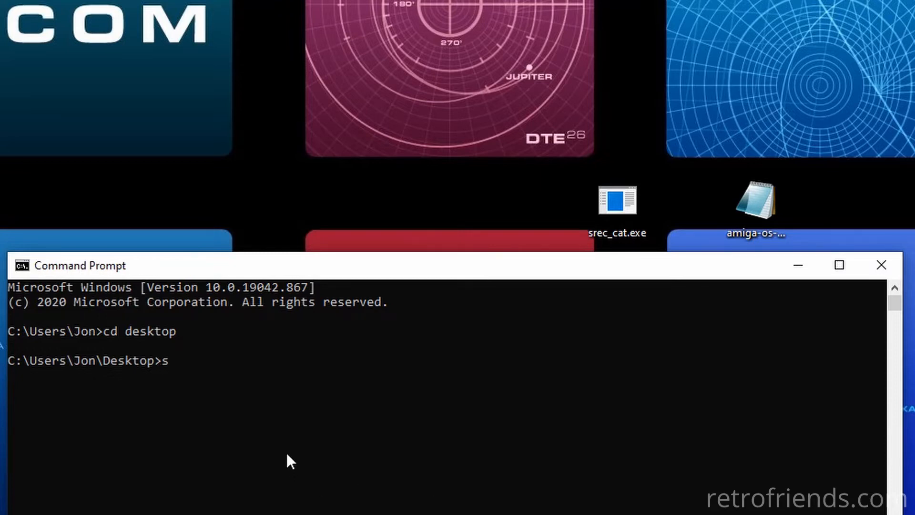
{"action": "type", "text": "rec_cat"}
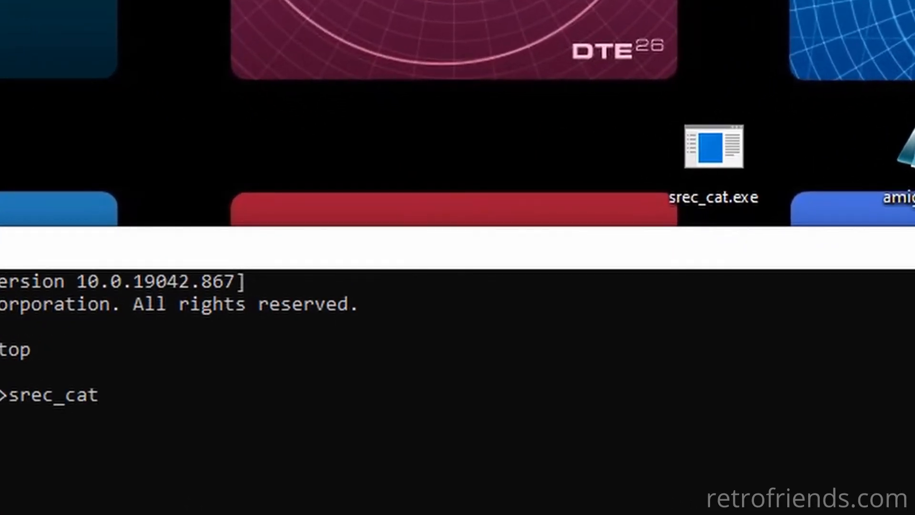
{"action": "type", "text": "ami"}
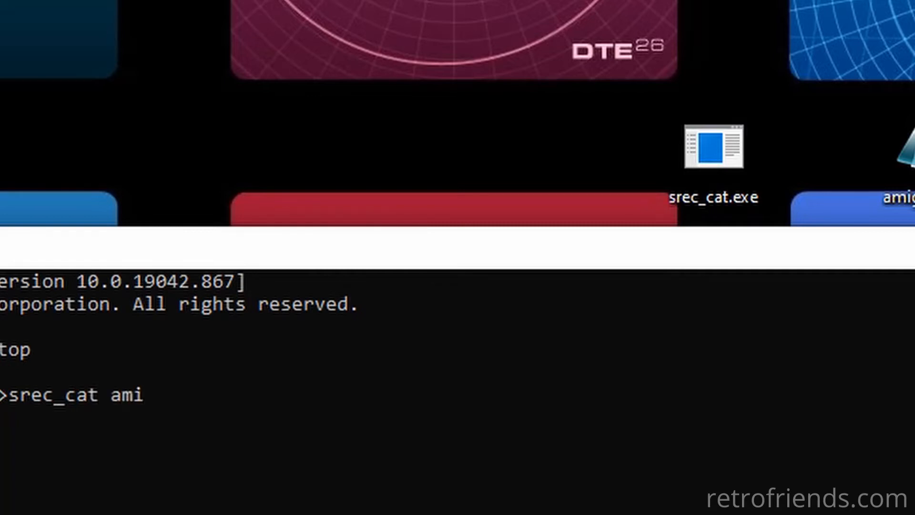
{"action": "type", "text": "ga-os"}
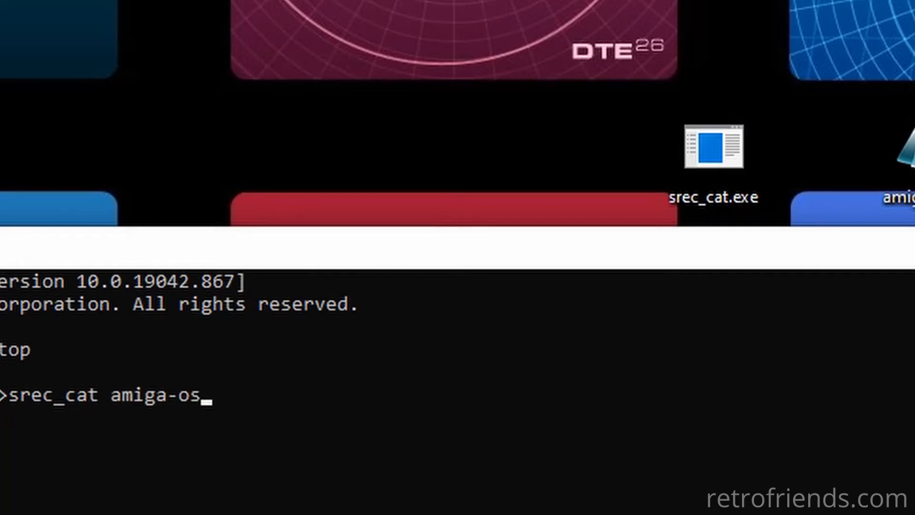
{"action": "type", "text": "-310"}
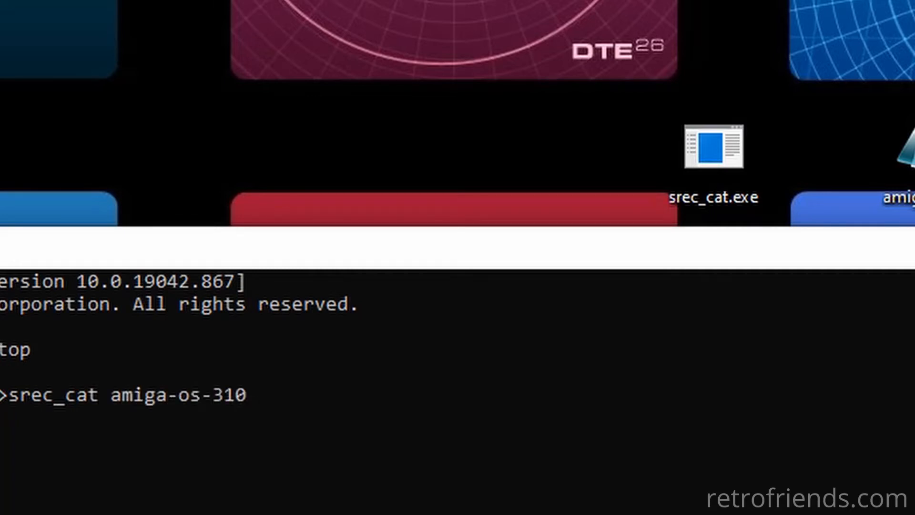
{"action": "type", "text": "-a1200."}
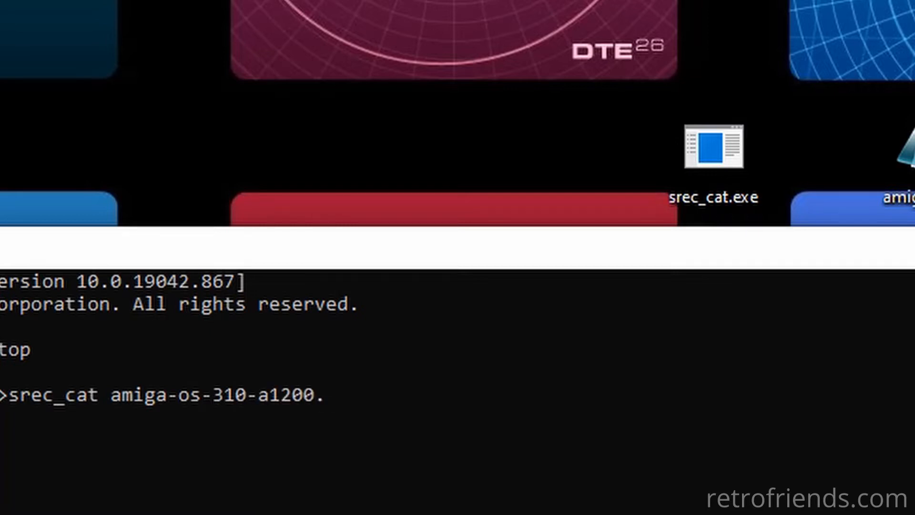
{"action": "type", "text": ".rom"}
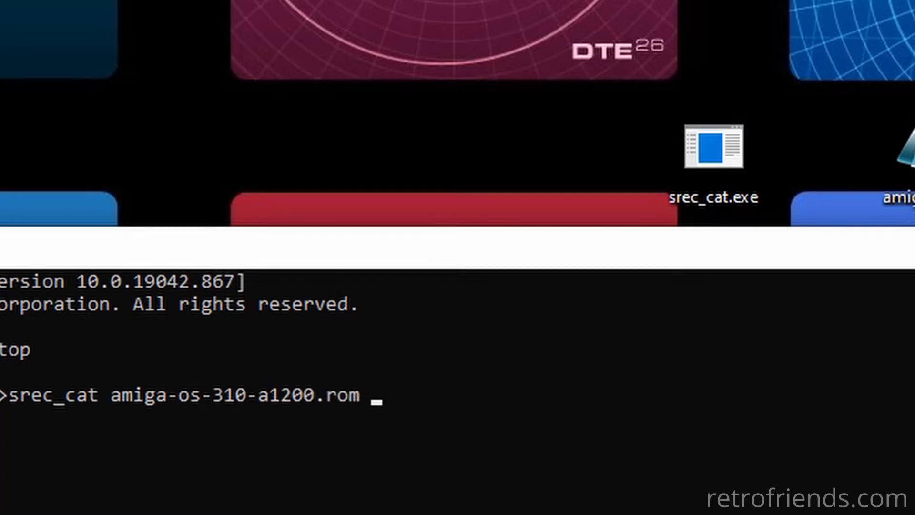
{"action": "type", "text": "-binary"}
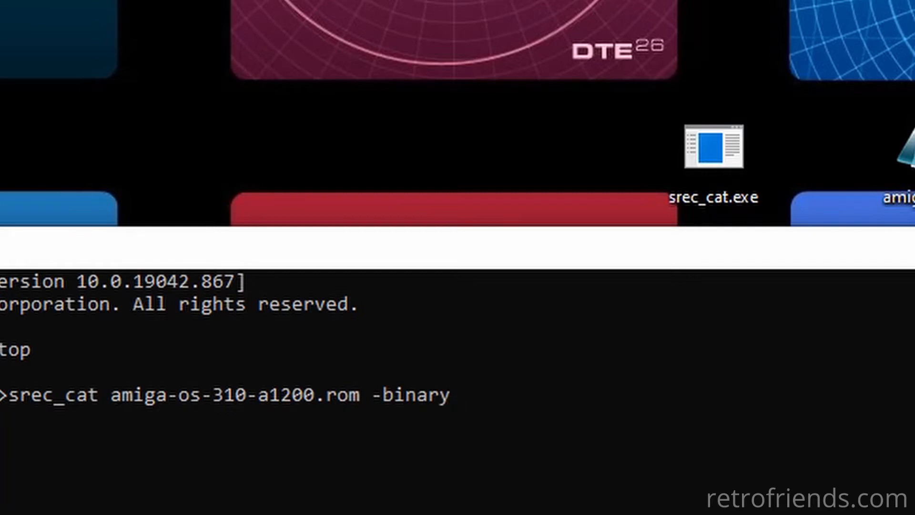
{"action": "type", "text": "-spl"}
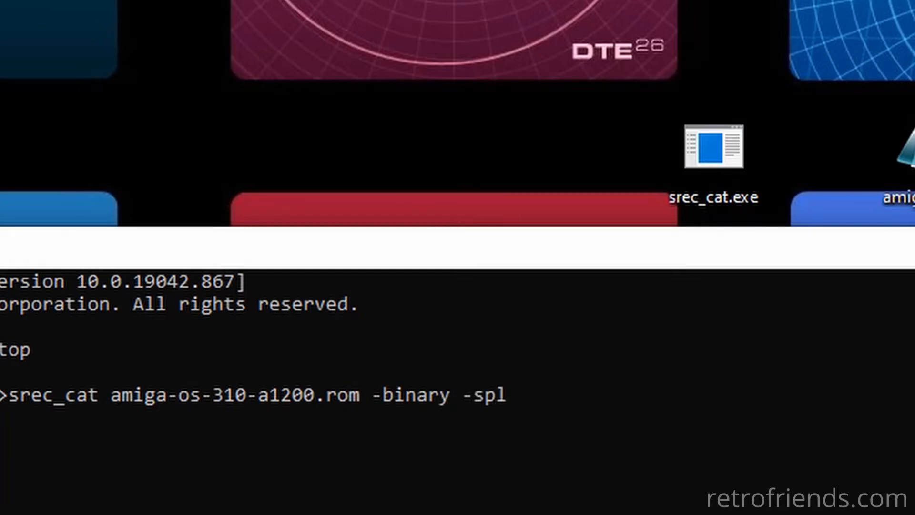
{"action": "type", "text": "it 4"}
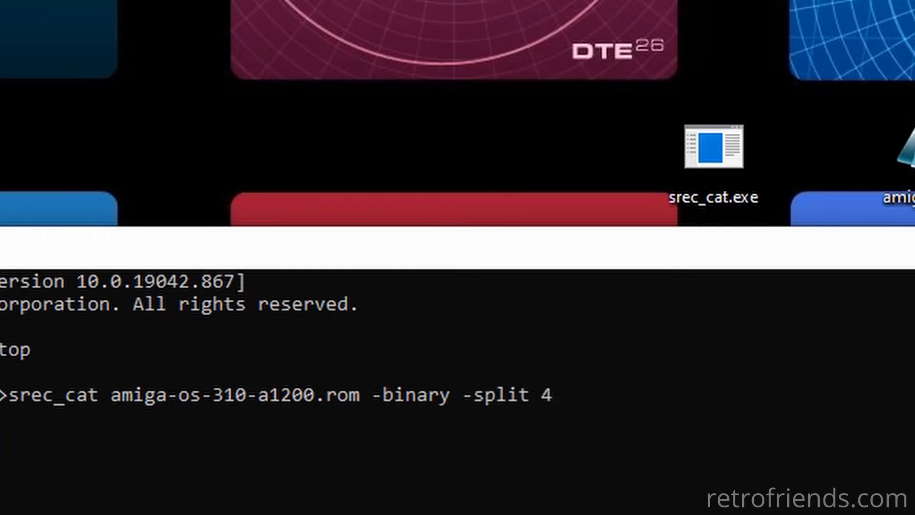
{"action": "type", "text": "0 2 -"}
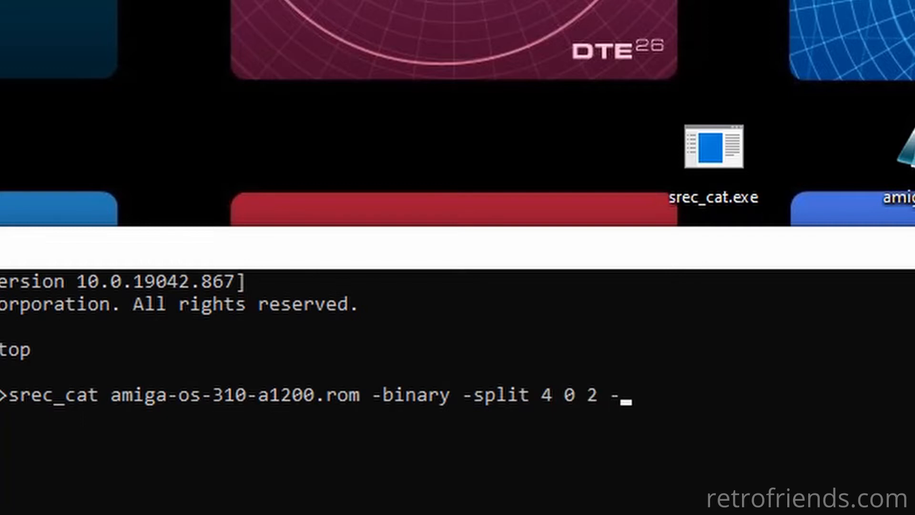
{"action": "type", "text": "o a120"}
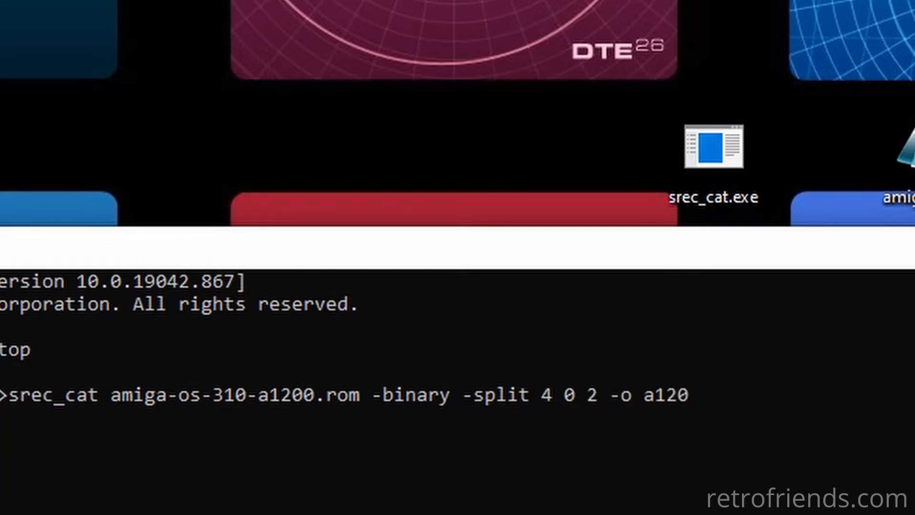
{"action": "type", "text": "0a.bin"}
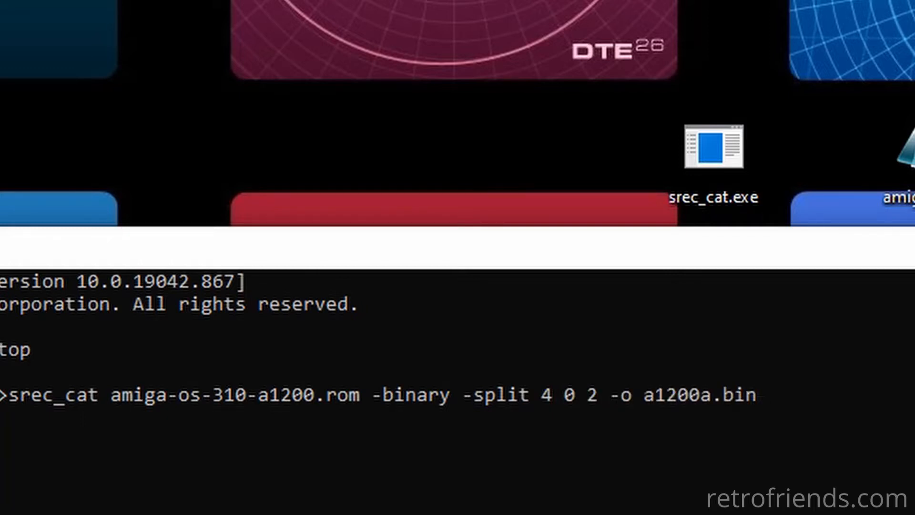
{"action": "type", "text": "-binary"}
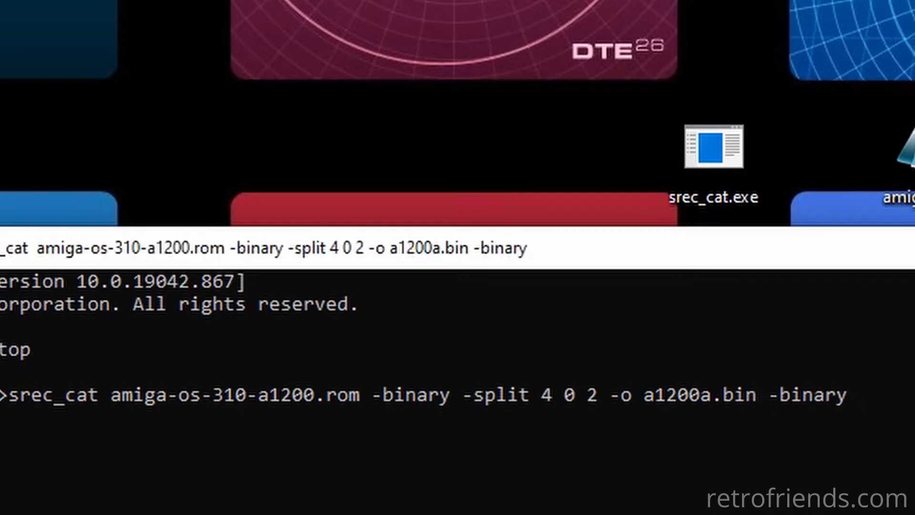
{"action": "key", "text": "Return"}
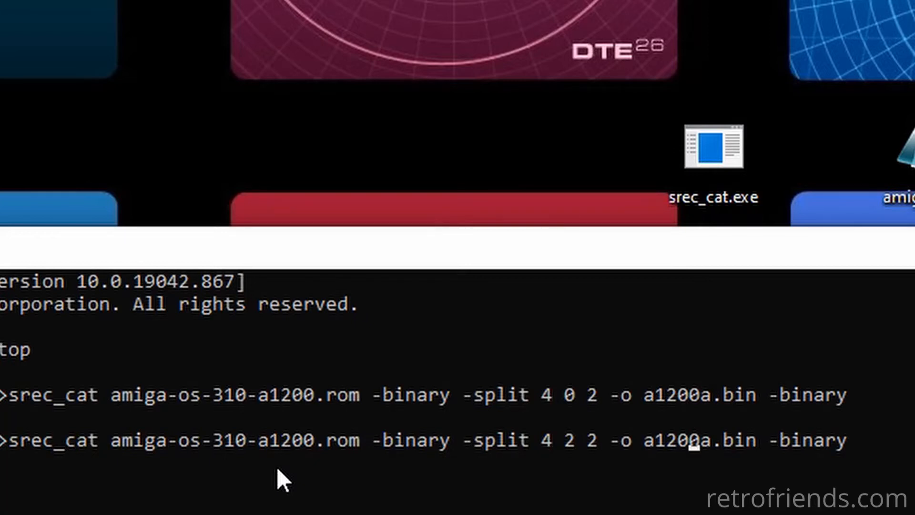
Rerun the split with -split 4 2 2 to produce the second half a1200b.bin.
{"action": "type", "text": "b"}
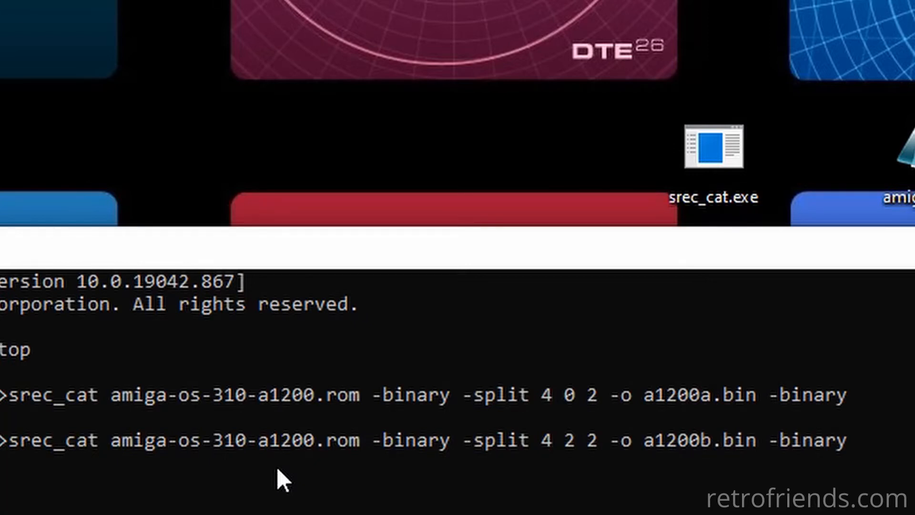
{"action": "key", "text": "Return"}
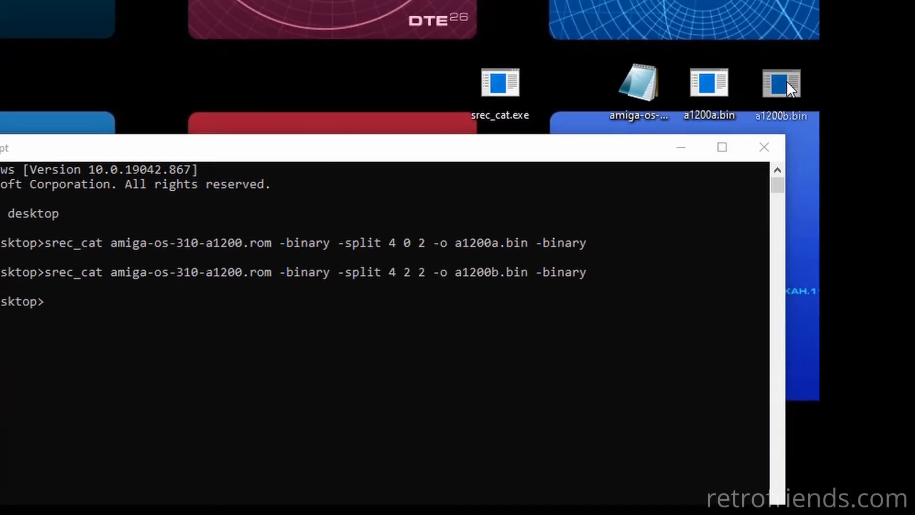
{"action": "left_click", "coordinate": [781, 82]}
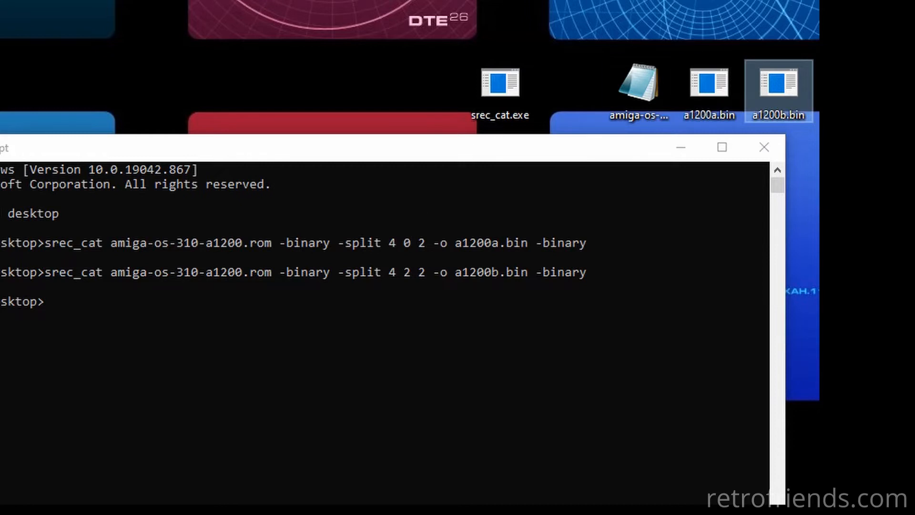
{"action": "mouse_move", "coordinate": [770, 48]}
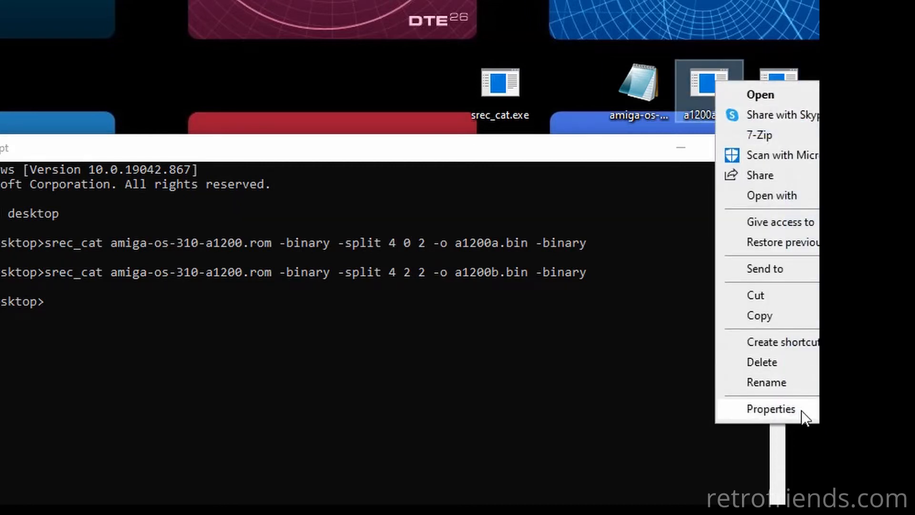
{"action": "left_click", "coordinate": [771, 409]}
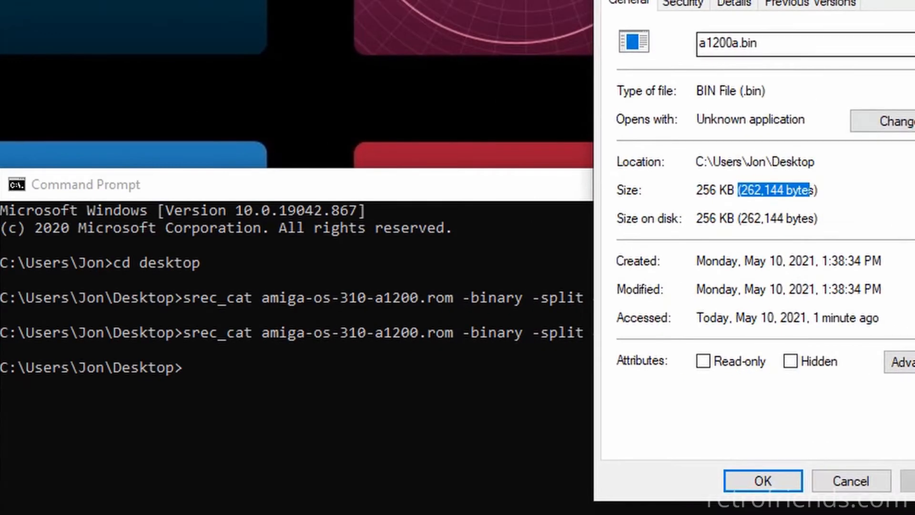
{"action": "left_click", "coordinate": [762, 480]}
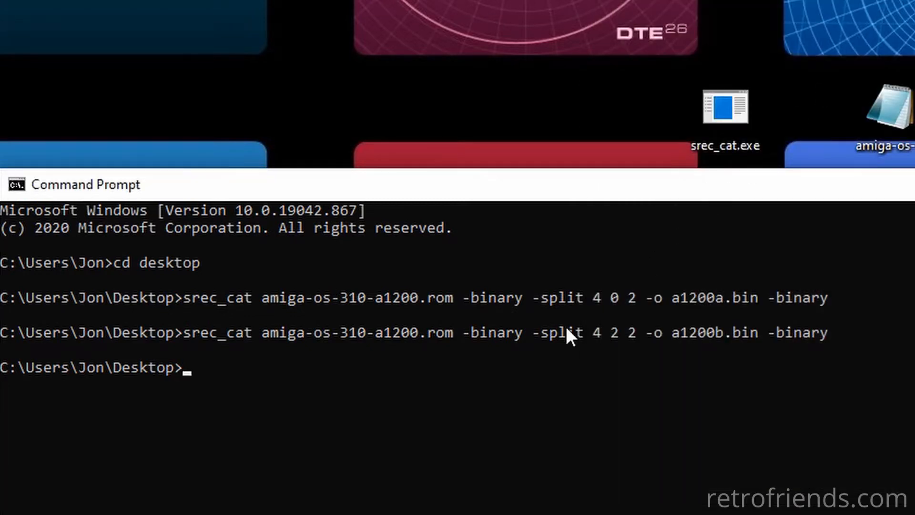
Enter copy /b a1200a.bin + a1200a.bin a1200a512.bin to double the first half.
{"action": "type", "text": "c"}
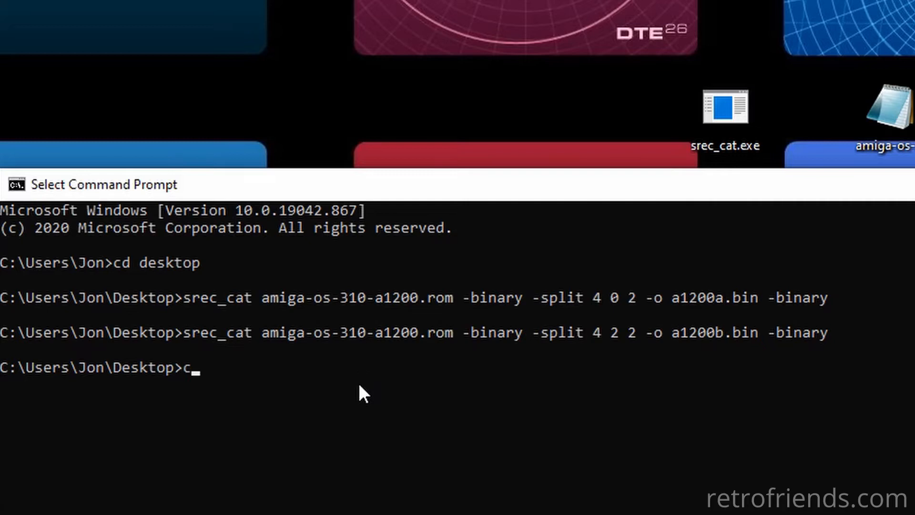
{"action": "type", "text": "opy"}
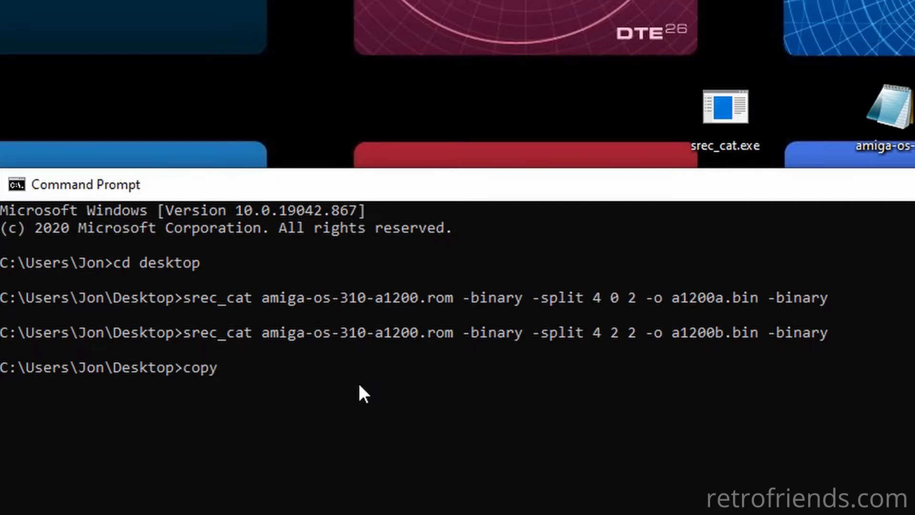
{"action": "type", "text": "/b"}
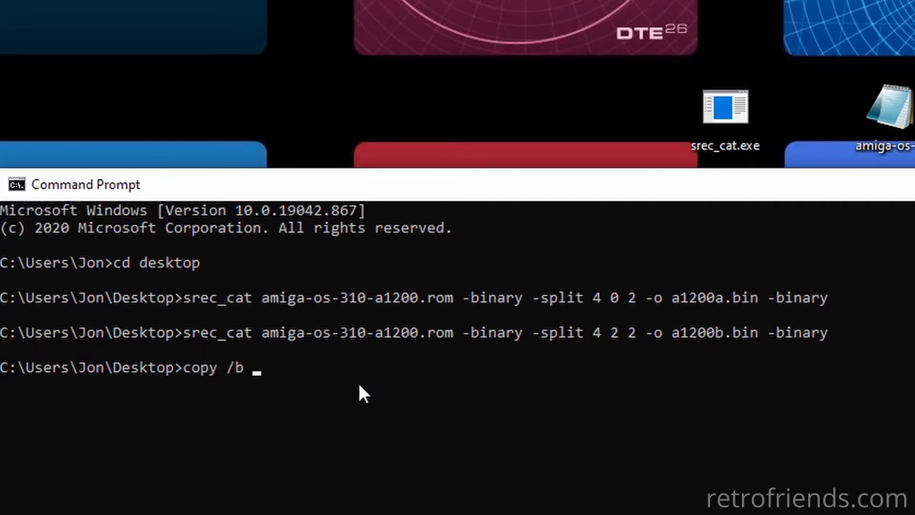
{"action": "type", "text": "a1200a.b"}
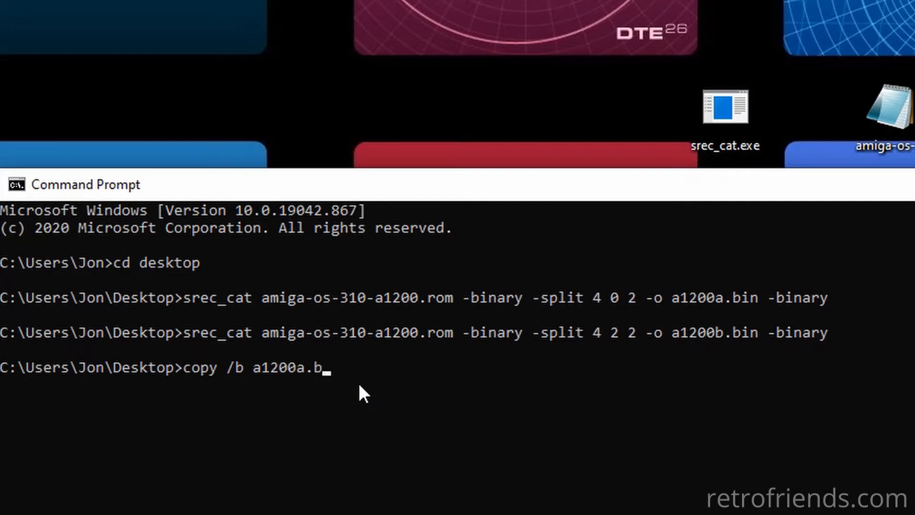
{"action": "type", "text": "in +"}
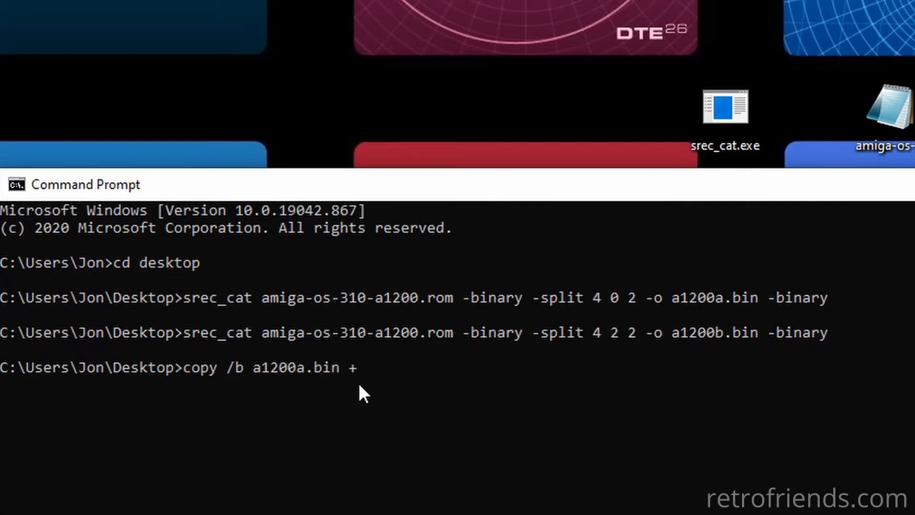
{"action": "type", "text": "a1200a.b"}
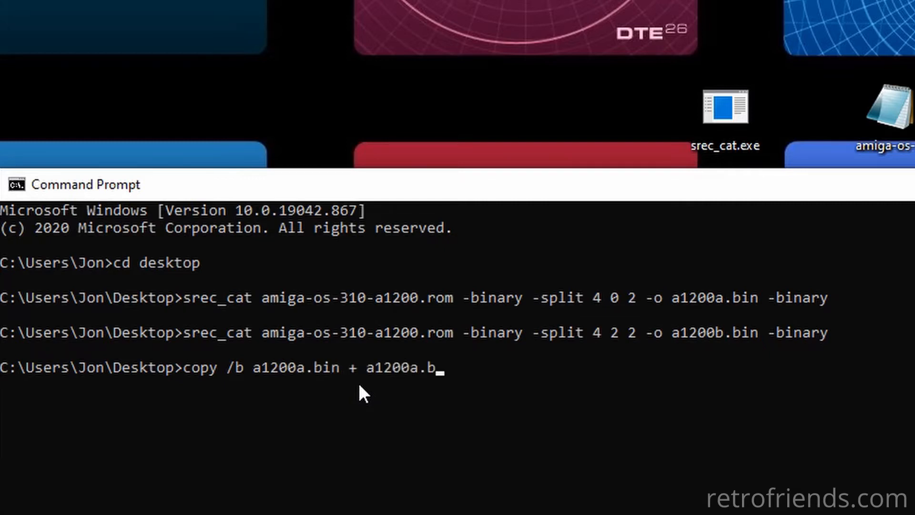
{"action": "type", "text": "in"}
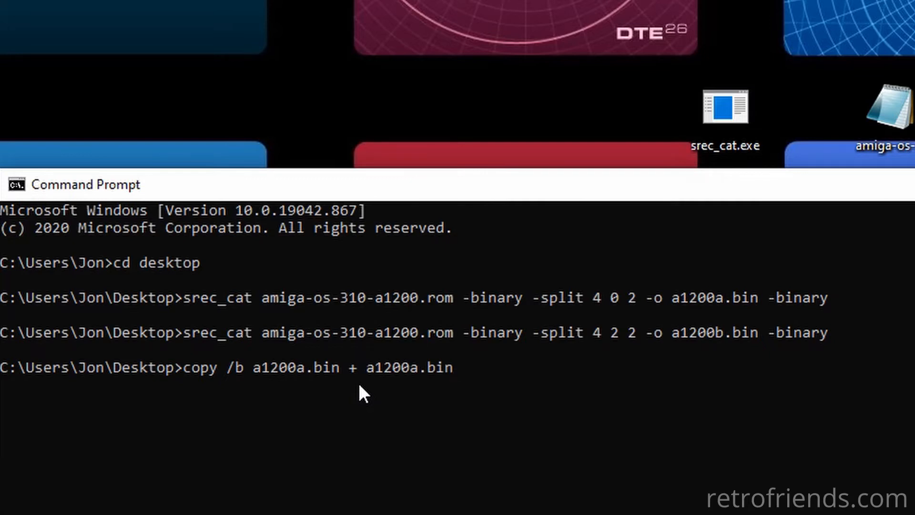
{"action": "type", "text": "a1200a"}
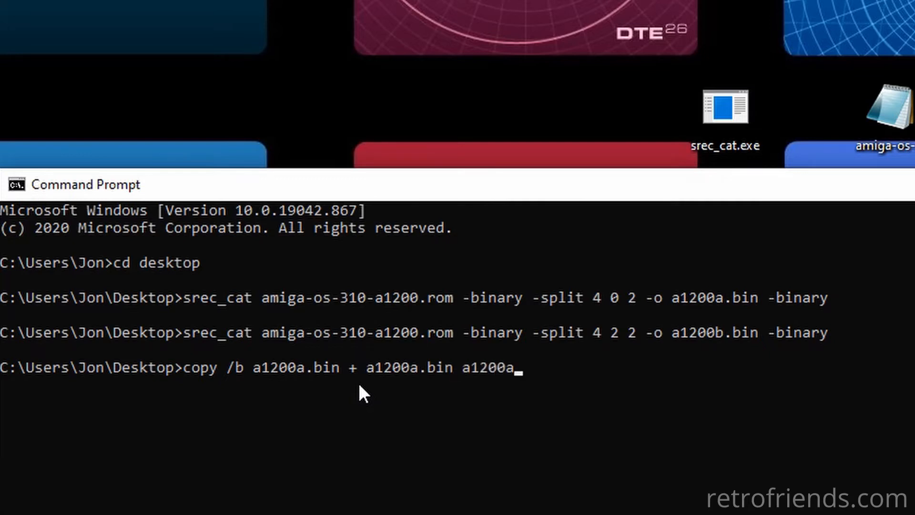
{"action": "type", "text": "512.bin"}
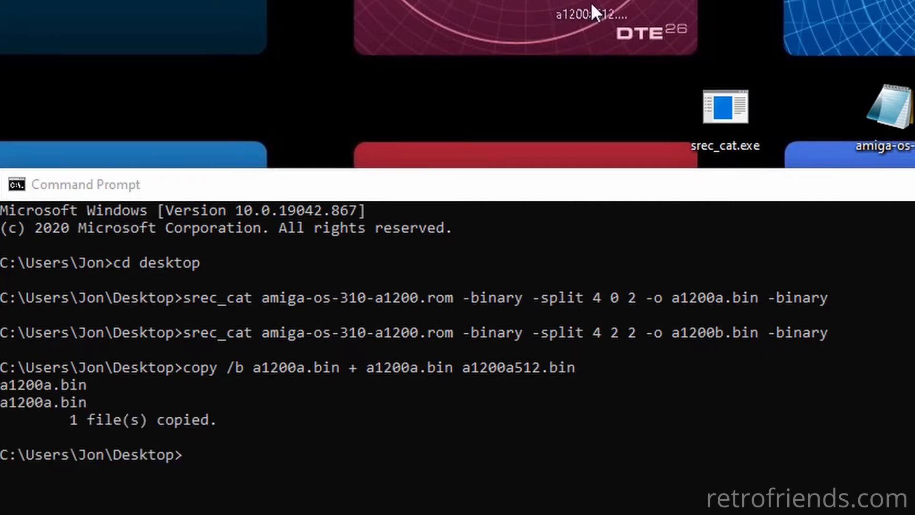
{"action": "mouse_move", "coordinate": [674, 154]}
{"action": "type", "text": "copy /b a1200b.bin + a1200b.bin a1200b512.bin"}
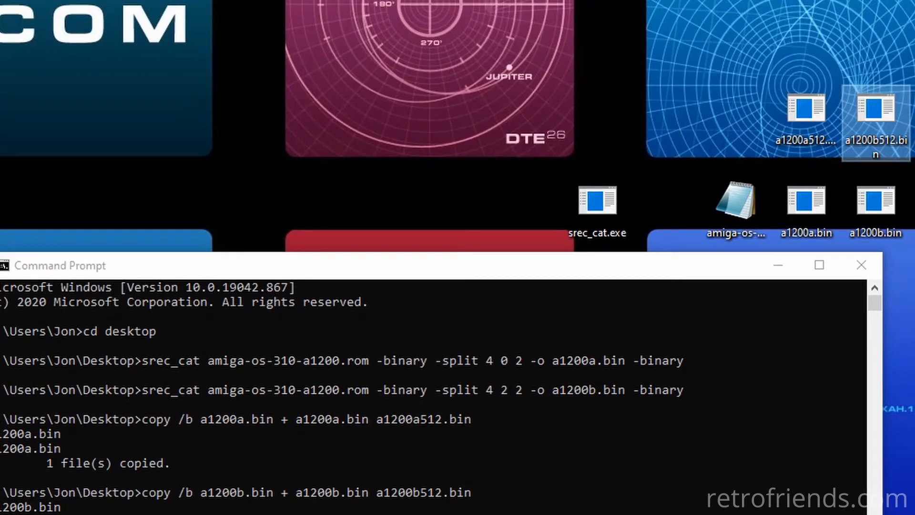
{"action": "right_click", "coordinate": [806, 105]}
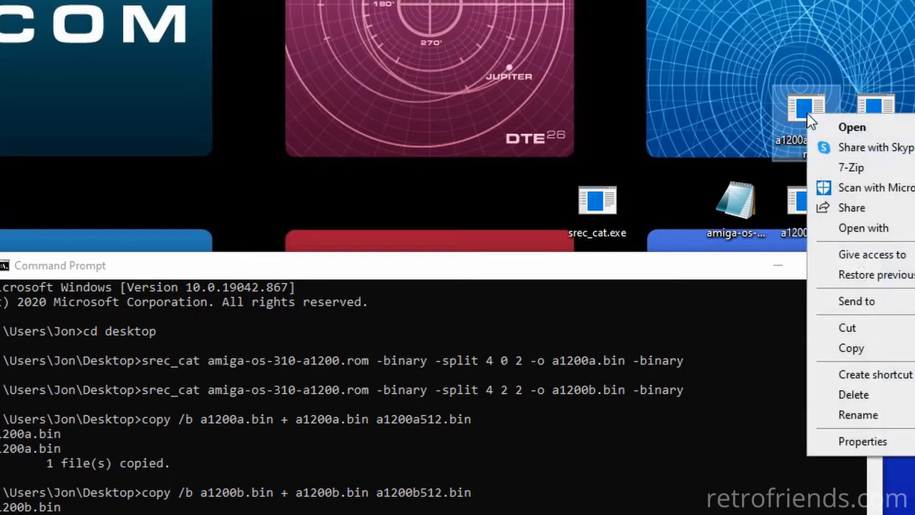
{"action": "left_click", "coordinate": [867, 442]}
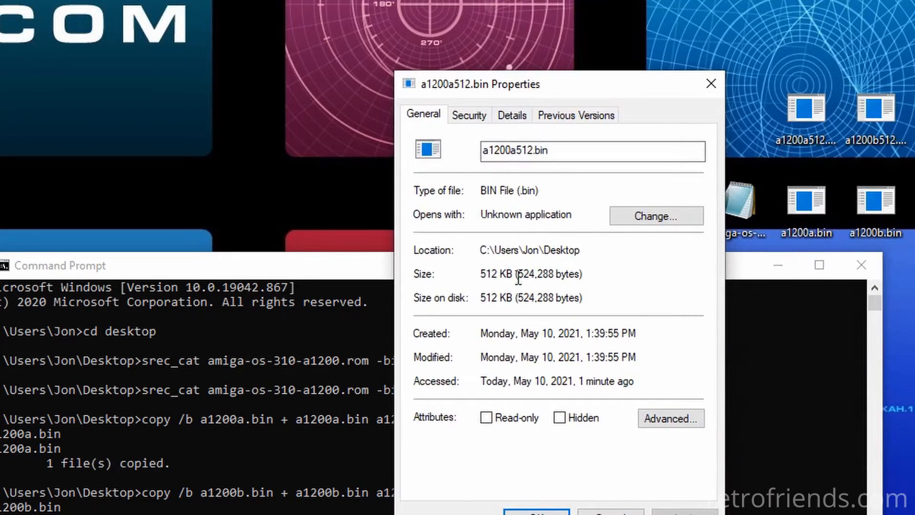
{"action": "double_click", "coordinate": [549, 273]}
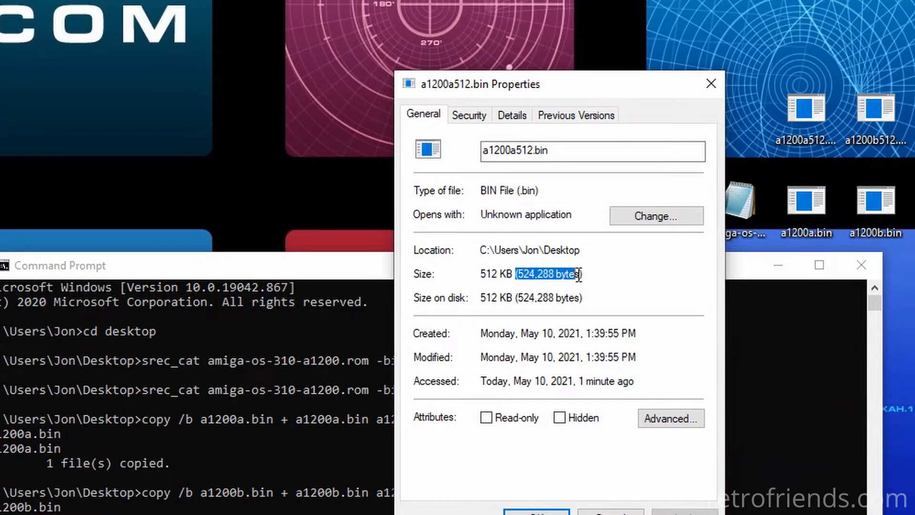
{"action": "left_click", "coordinate": [712, 84]}
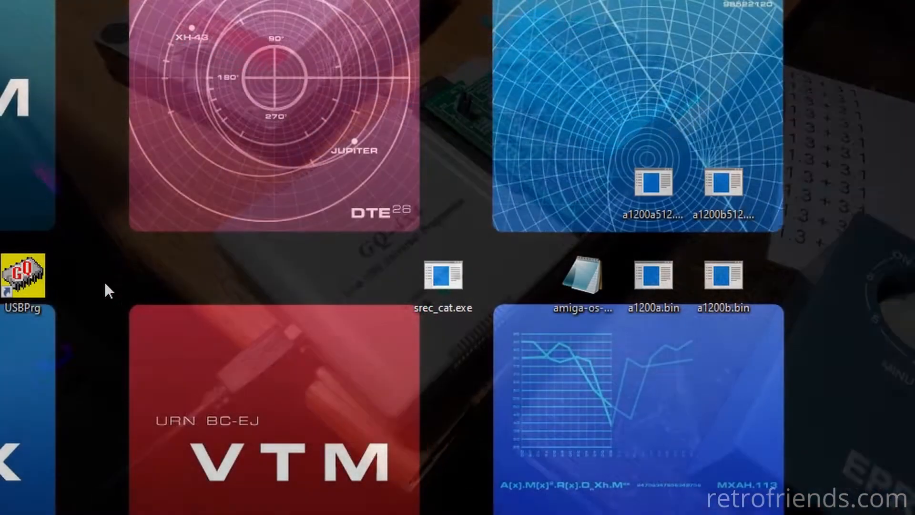
Launch USBPrg and select AM27C400 as the target device via the 27c400 search.
{"action": "double_click", "coordinate": [23, 275]}
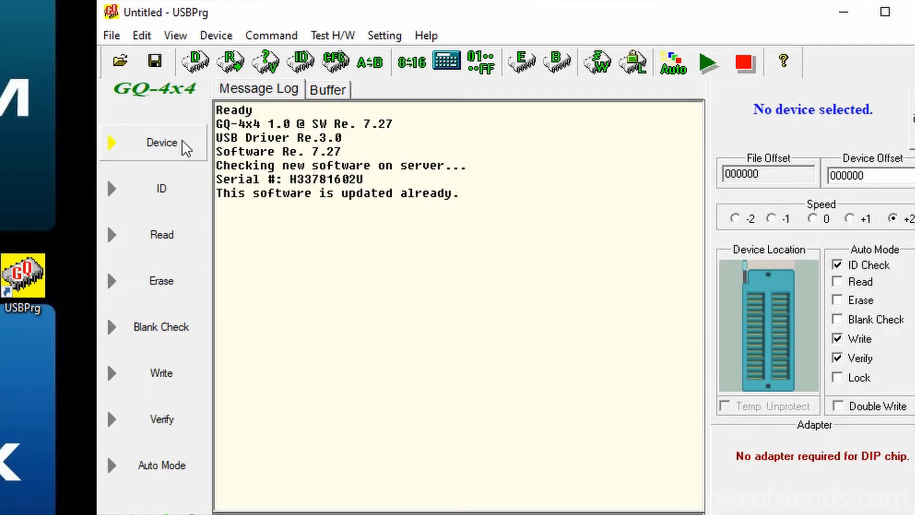
{"action": "left_click", "coordinate": [162, 142]}
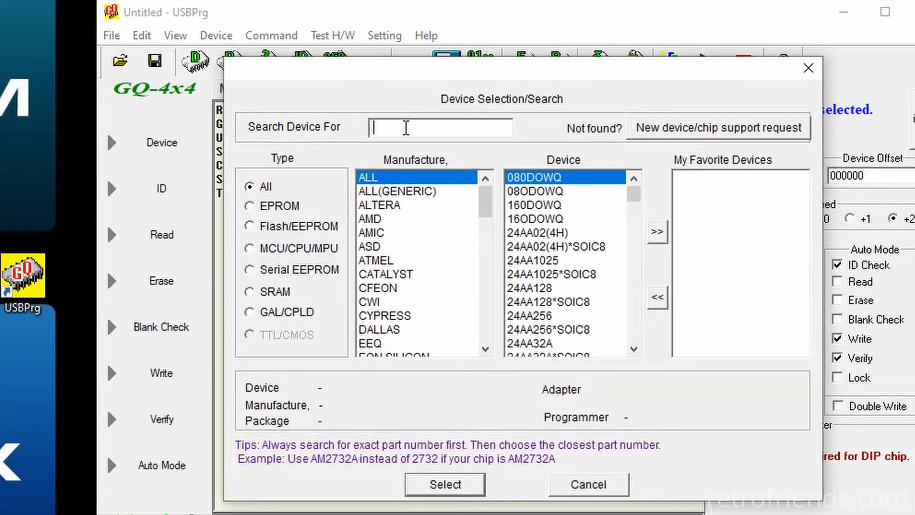
{"action": "type", "text": "27c4"}
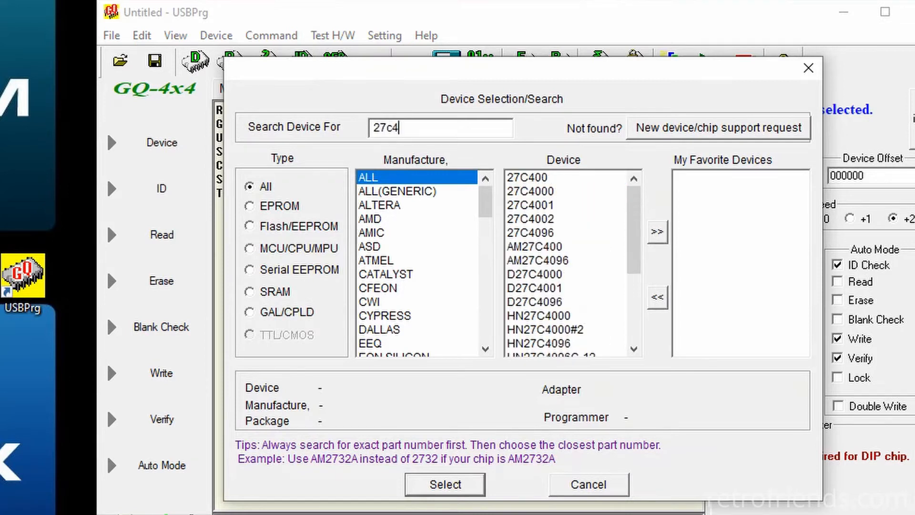
{"action": "type", "text": "00"}
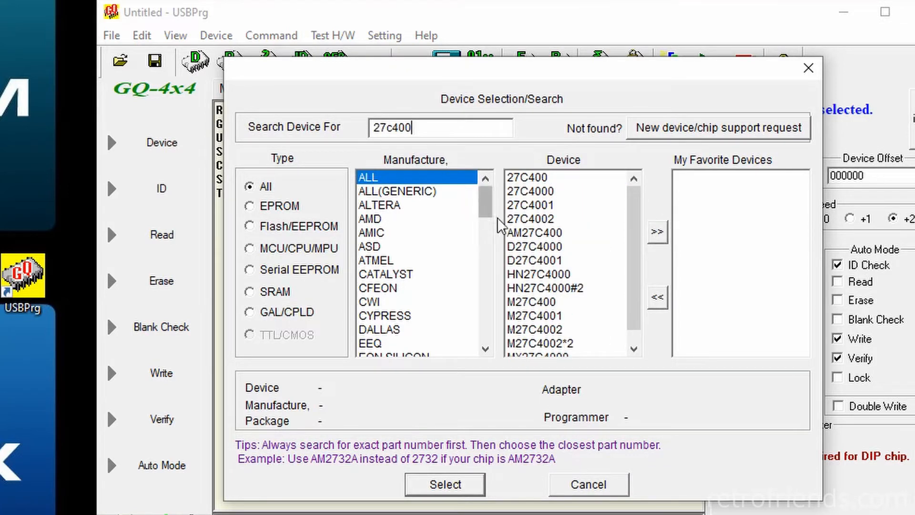
{"action": "left_click", "coordinate": [534, 233]}
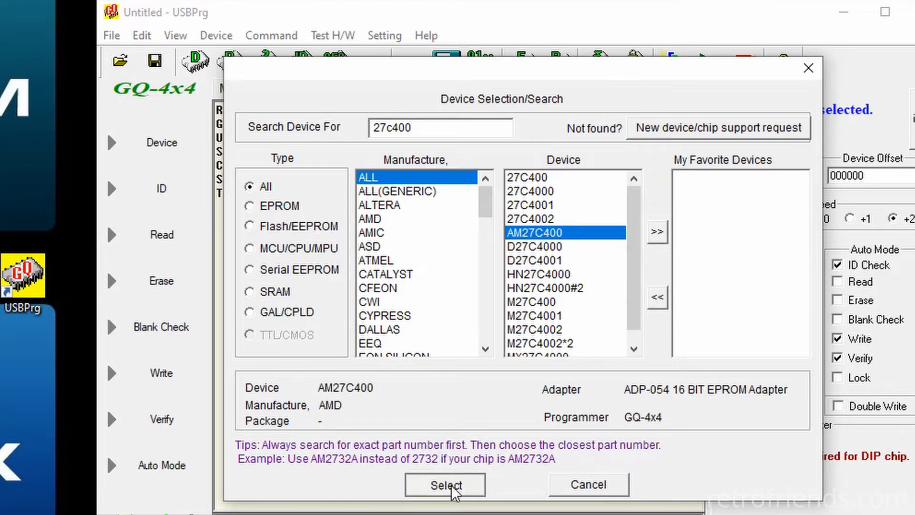
{"action": "left_click", "coordinate": [445, 484]}
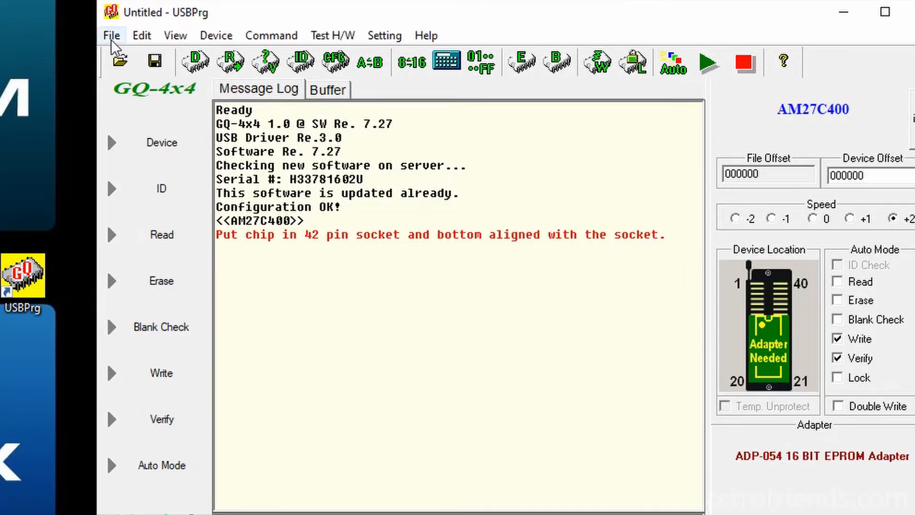
Load the a1200a512.bin image into the buffer with the default binary load settings.
{"action": "left_click", "coordinate": [111, 35]}
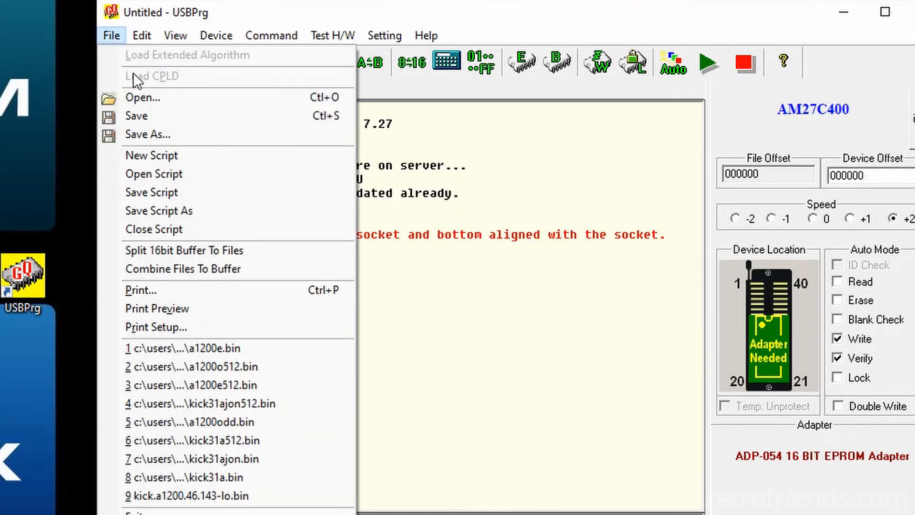
{"action": "left_click", "coordinate": [142, 97]}
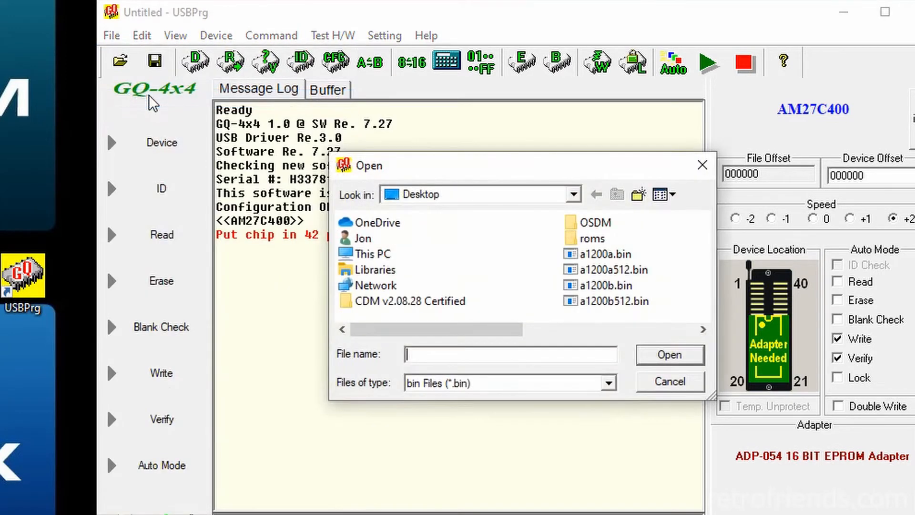
{"action": "mouse_move", "coordinate": [549, 320]}
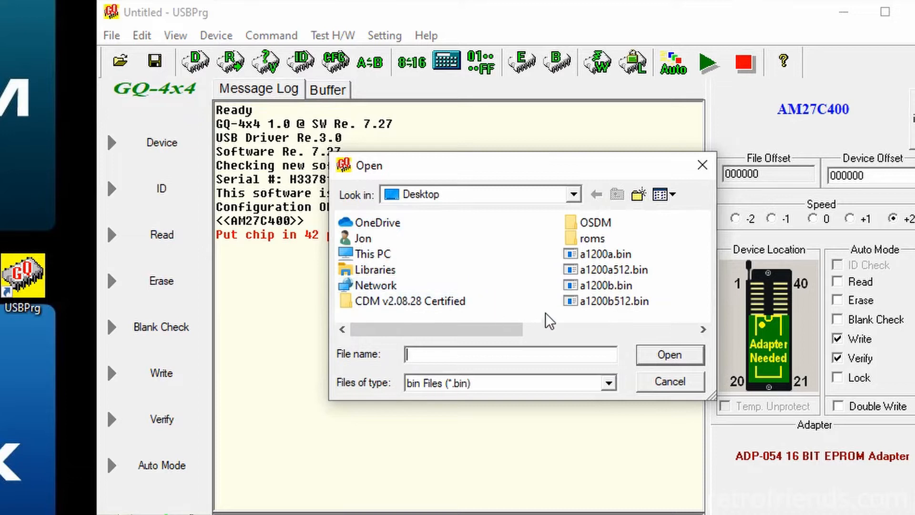
{"action": "left_click", "coordinate": [605, 269]}
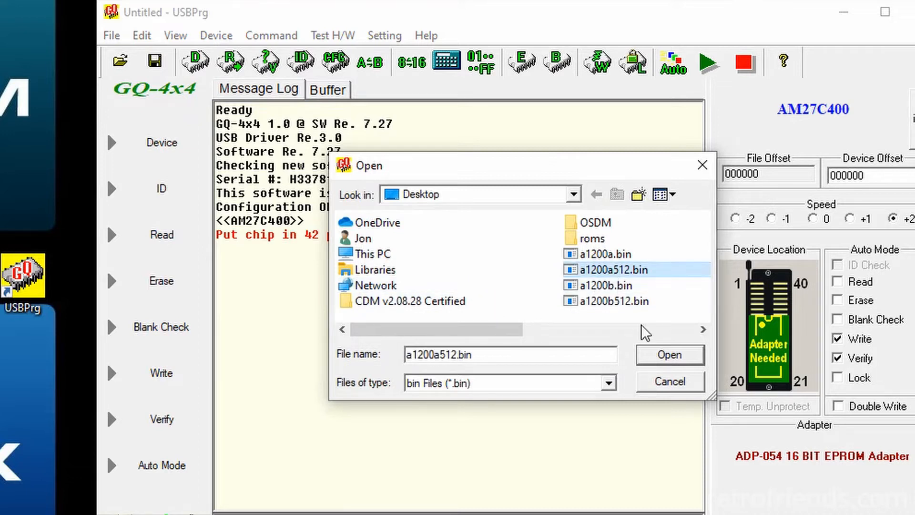
{"action": "left_click", "coordinate": [669, 355]}
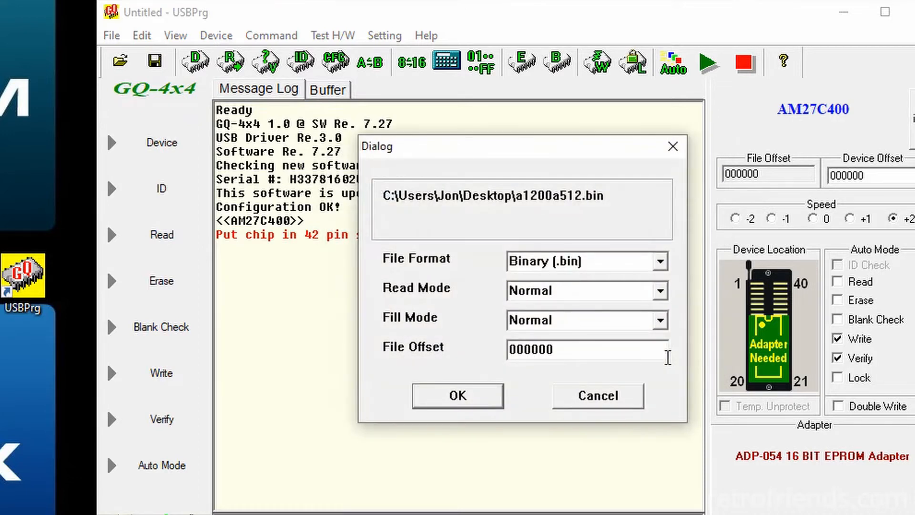
{"action": "left_click", "coordinate": [458, 395]}
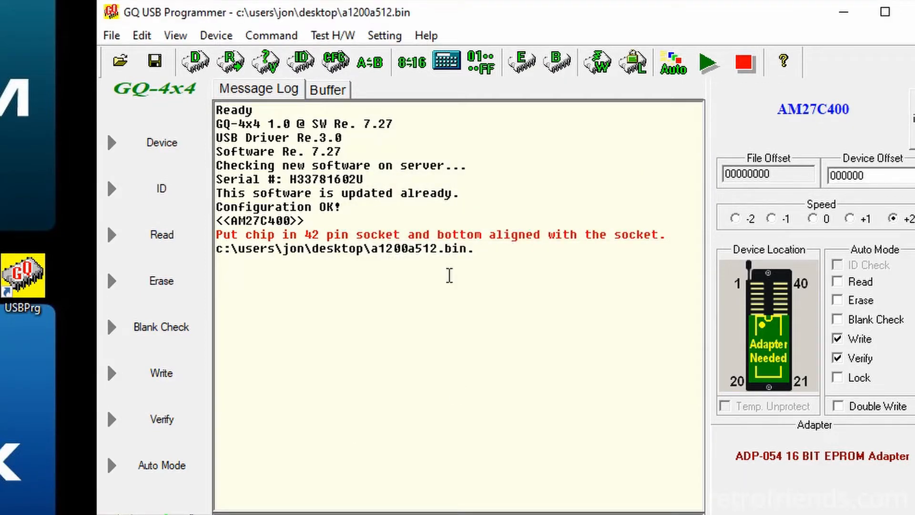
View the loaded buffer and apply Buffer Byte Swap to its contents.
{"action": "left_click", "coordinate": [328, 88]}
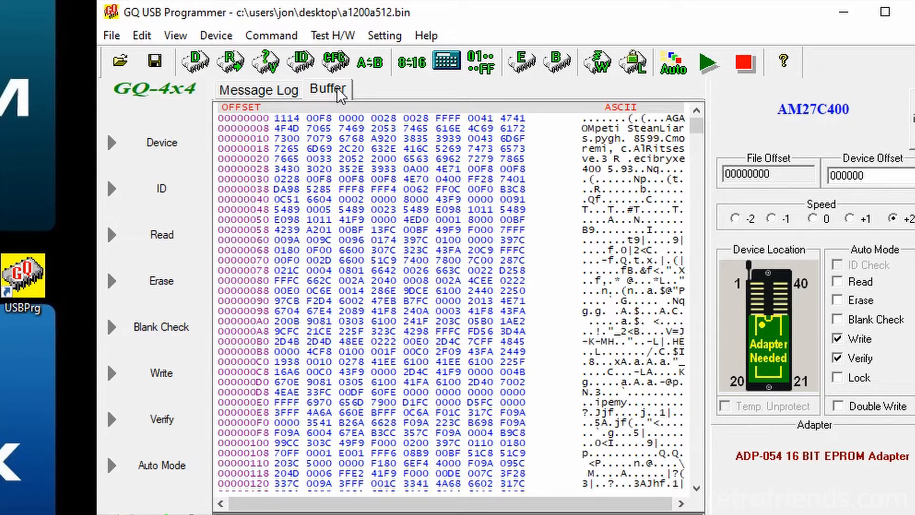
{"action": "mouse_move", "coordinate": [335, 95]}
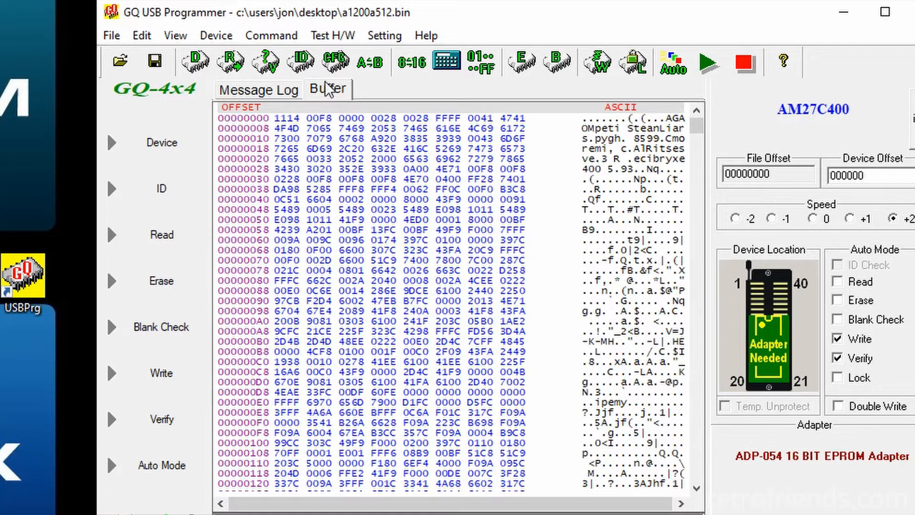
{"action": "left_click", "coordinate": [271, 36]}
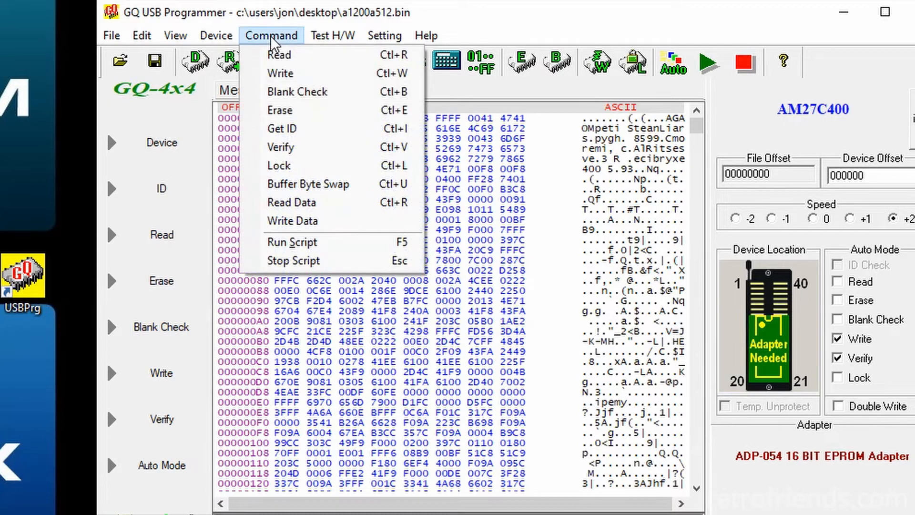
{"action": "mouse_move", "coordinate": [308, 184]}
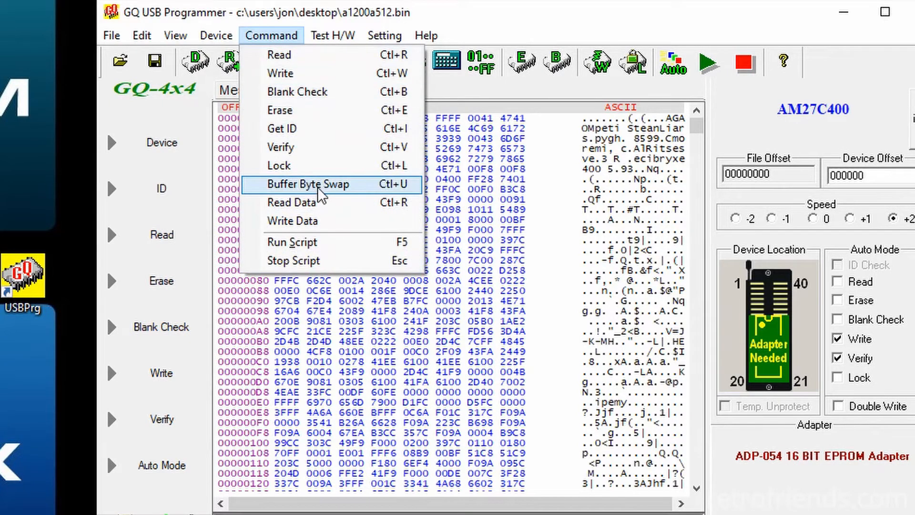
{"action": "left_click", "coordinate": [309, 184]}
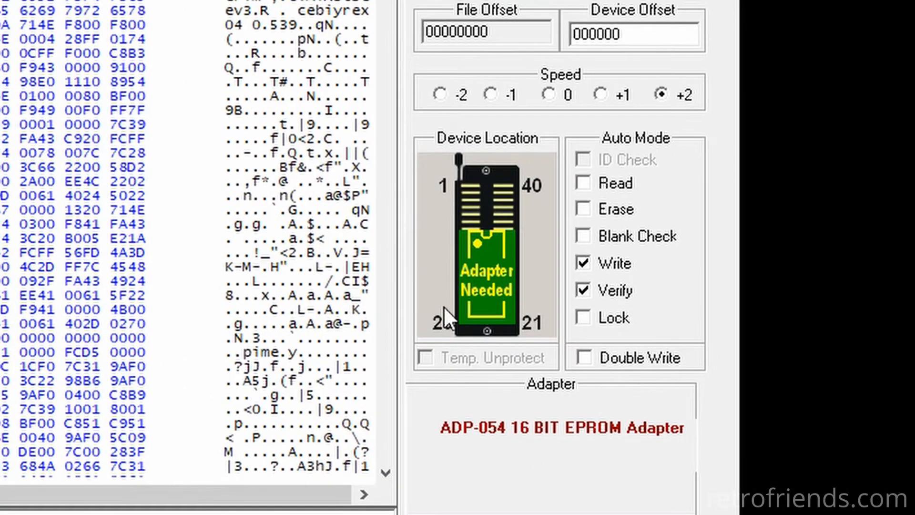
{"action": "mouse_move", "coordinate": [525, 280]}
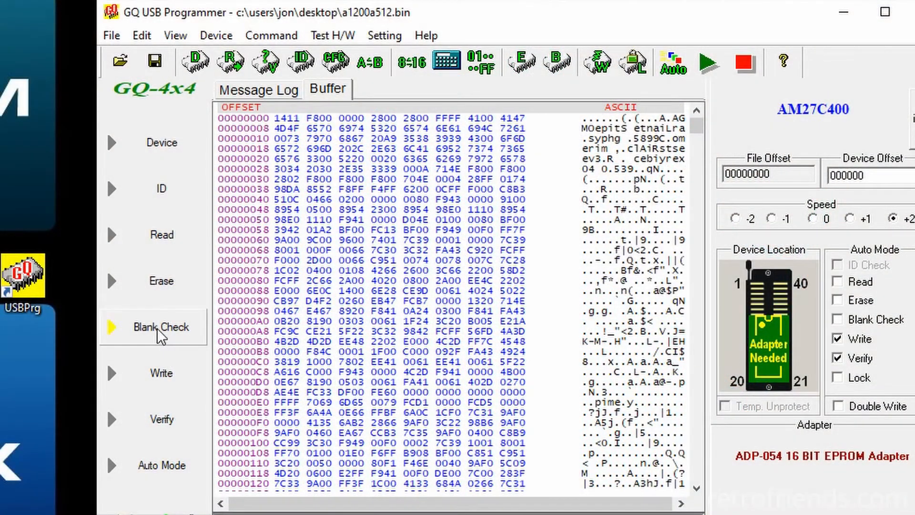
Run a Blank Check, confirm it in the Message Log, then start Write, which fails at 0x000001.
{"action": "left_click", "coordinate": [153, 326]}
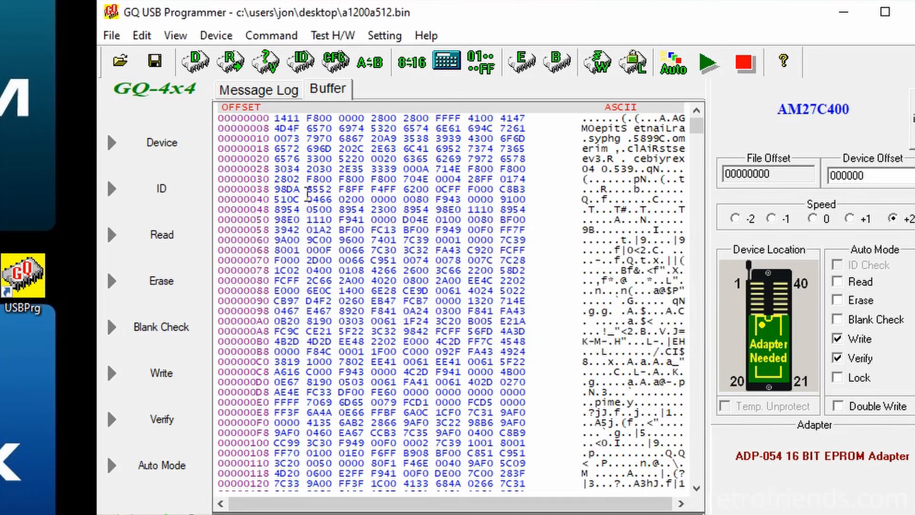
{"action": "left_click", "coordinate": [258, 90]}
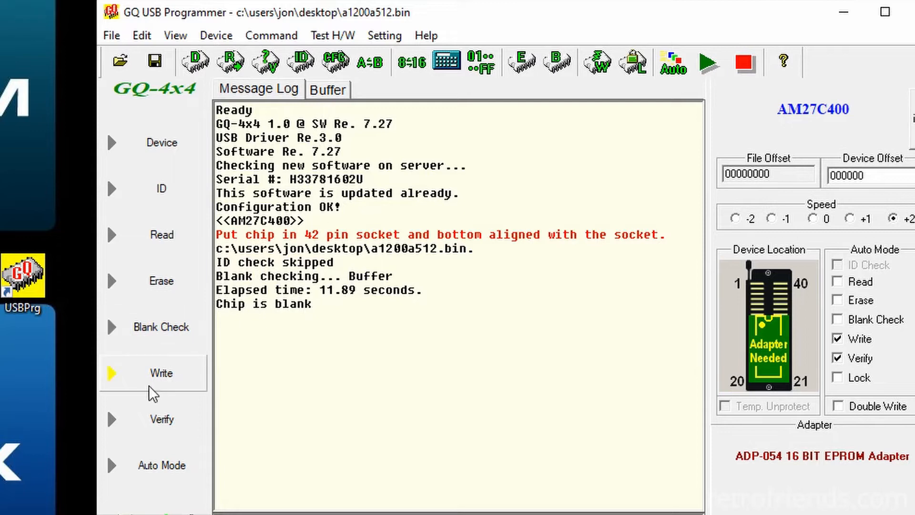
{"action": "left_click", "coordinate": [161, 373]}
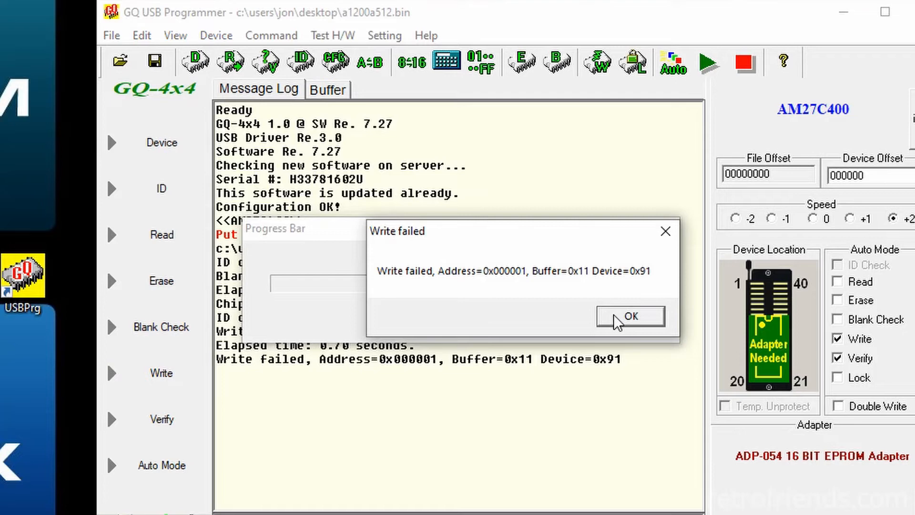
{"action": "left_click", "coordinate": [628, 316]}
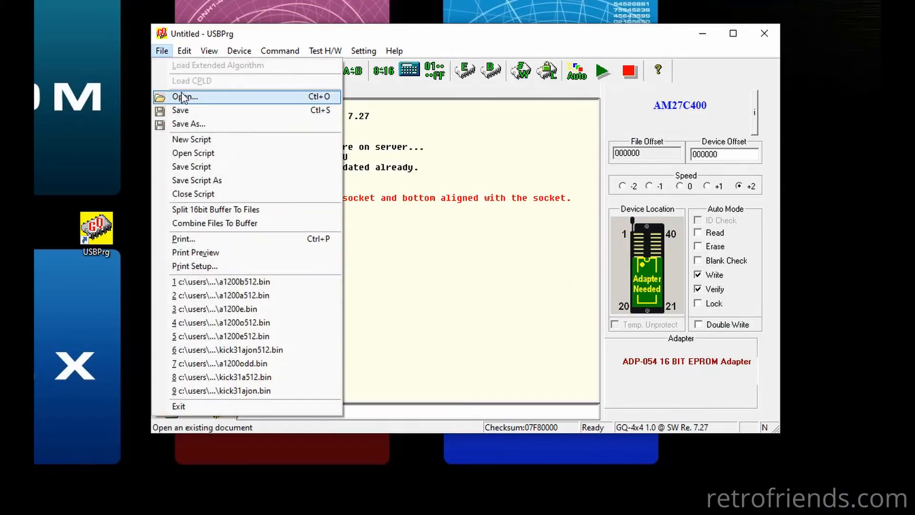
Load the a1200b512.bin image into the buffer with the default binary load settings.
{"action": "left_click", "coordinate": [186, 96]}
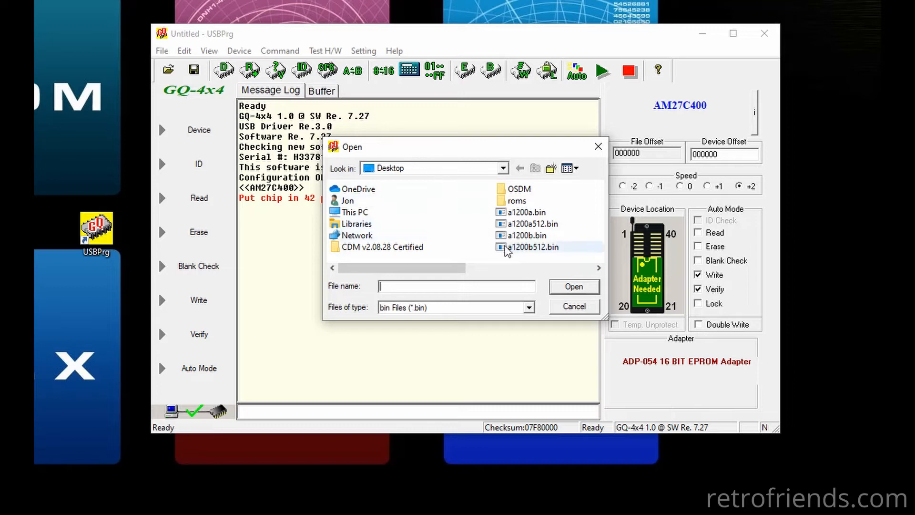
{"action": "left_click", "coordinate": [532, 247]}
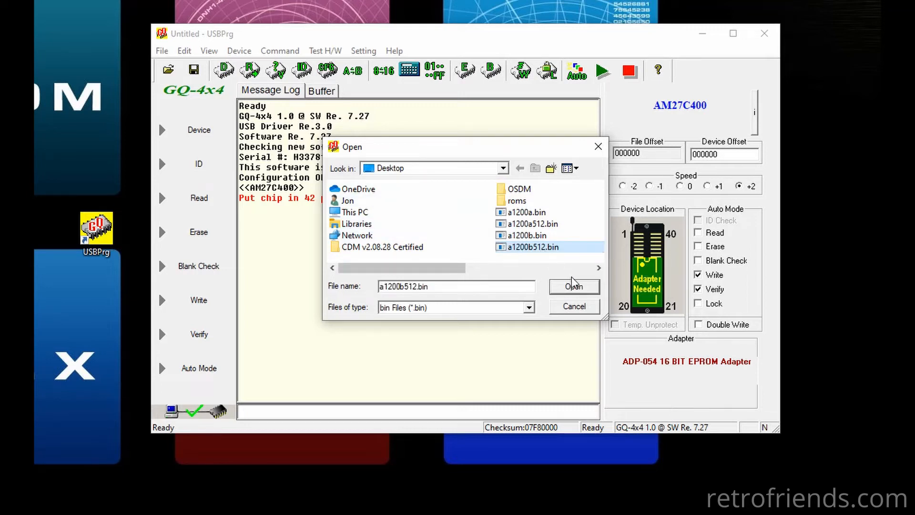
{"action": "left_click", "coordinate": [574, 286]}
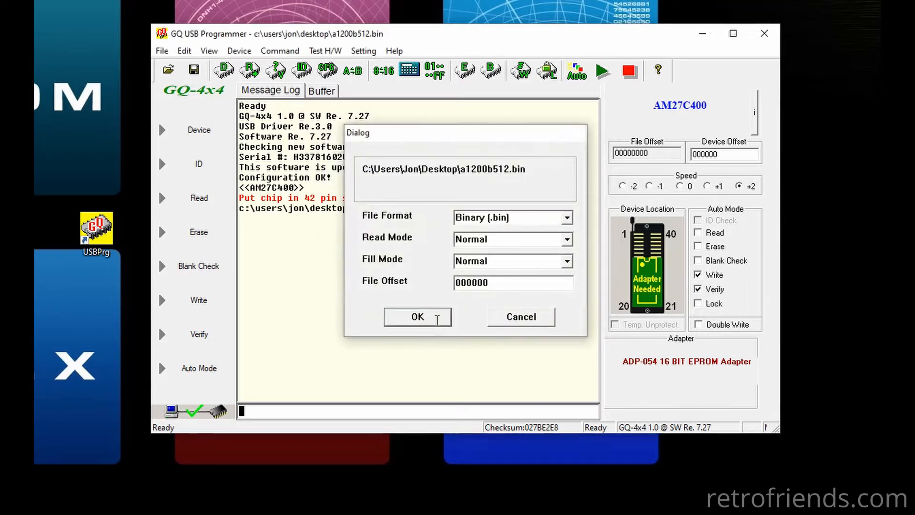
{"action": "left_click", "coordinate": [417, 317]}
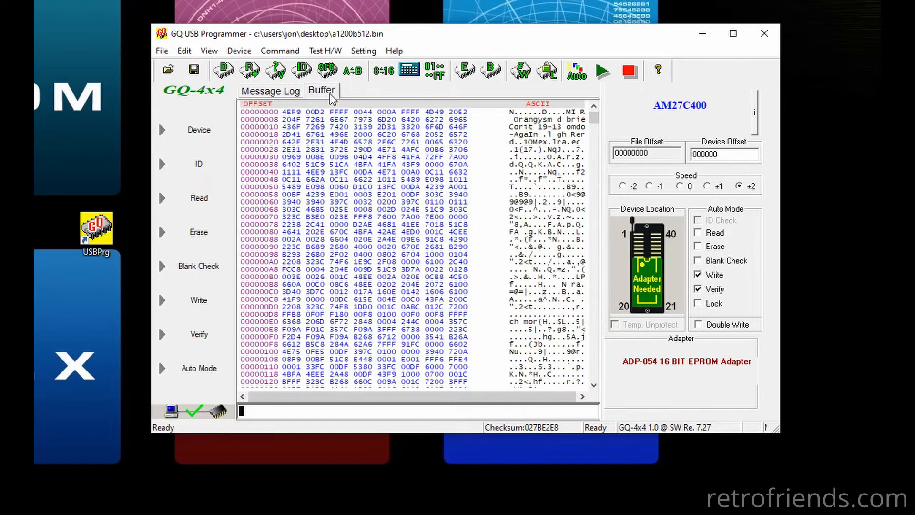
Byte-swap the buffer, return to the Message Log and start a Blank Check of the chip.
{"action": "left_click", "coordinate": [279, 50]}
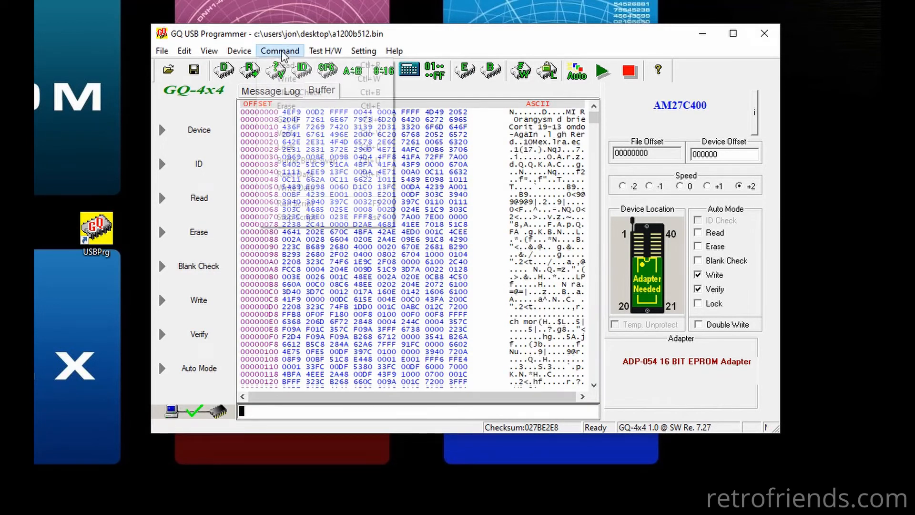
{"action": "left_click", "coordinate": [306, 160]}
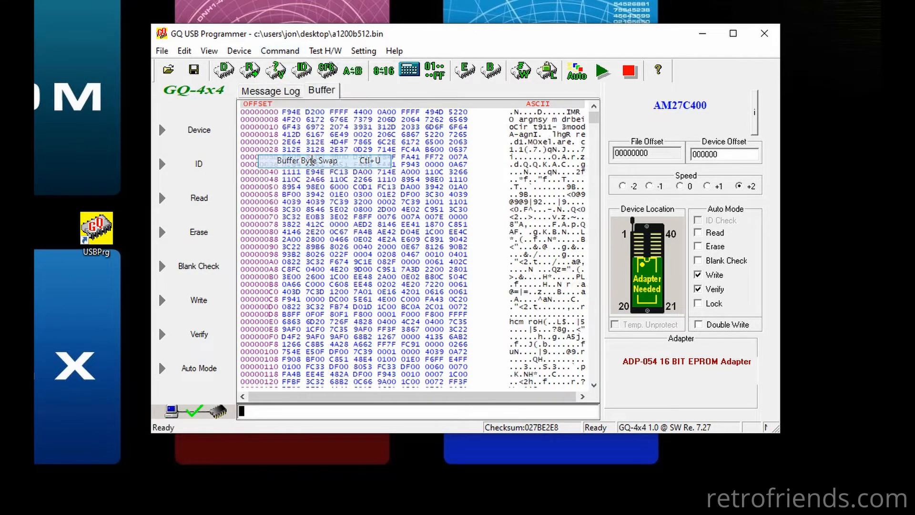
{"action": "left_click", "coordinate": [306, 160]}
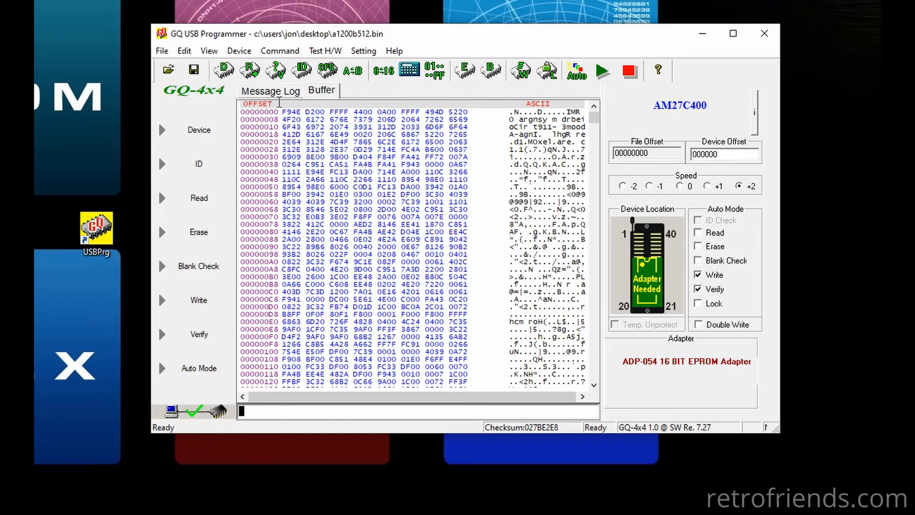
{"action": "left_click", "coordinate": [269, 90]}
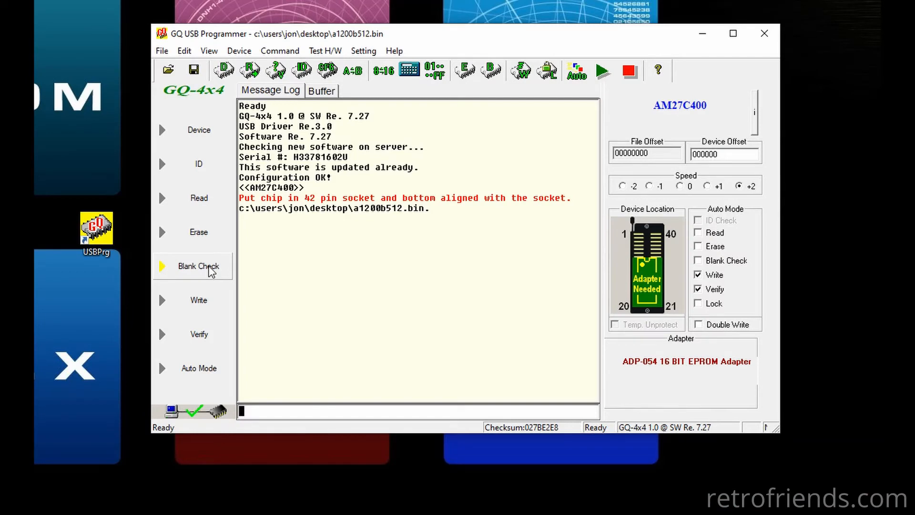
{"action": "left_click", "coordinate": [198, 266]}
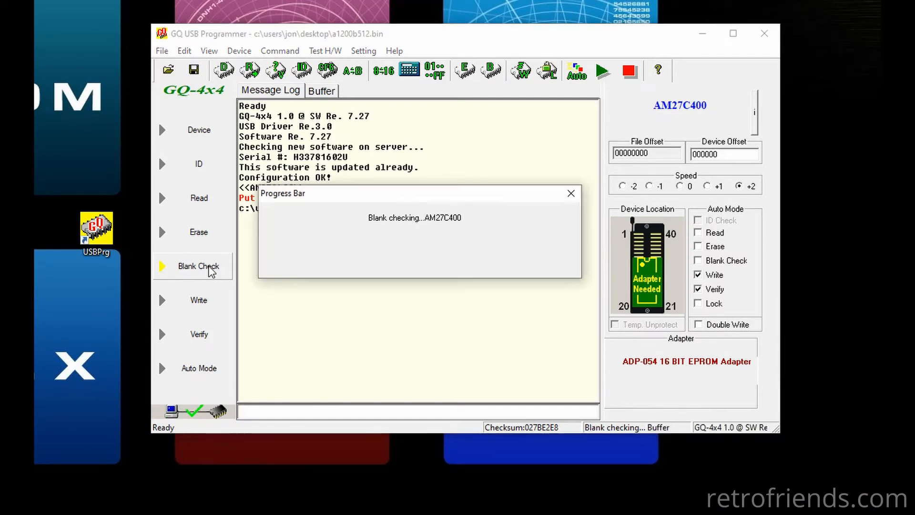